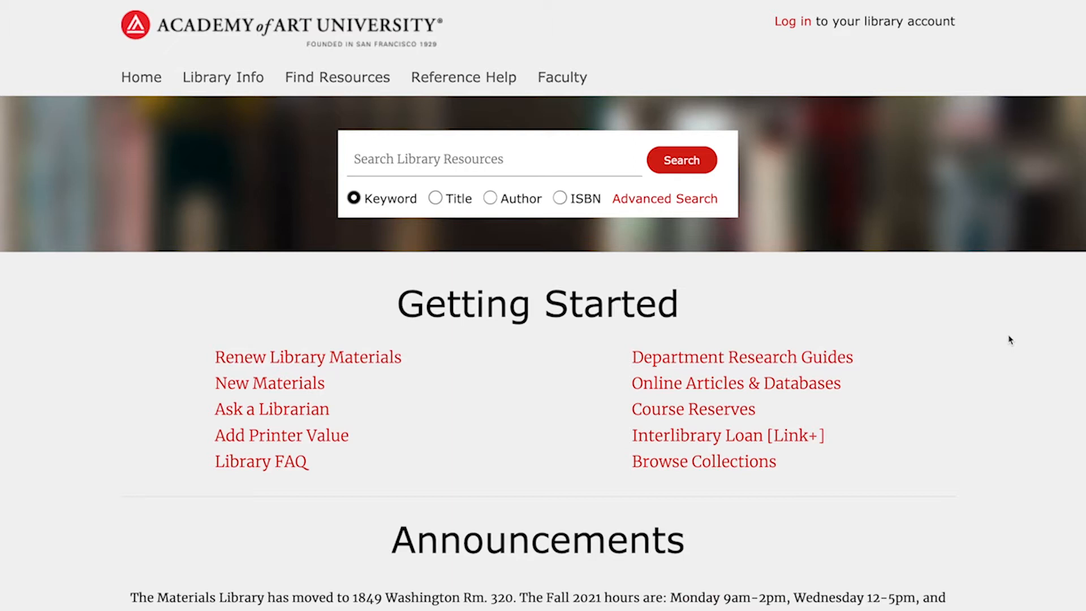
# Go to the Online Resources page and view the Full Text Magazine and Journal Databases list
pyautogui.scroll(-3)
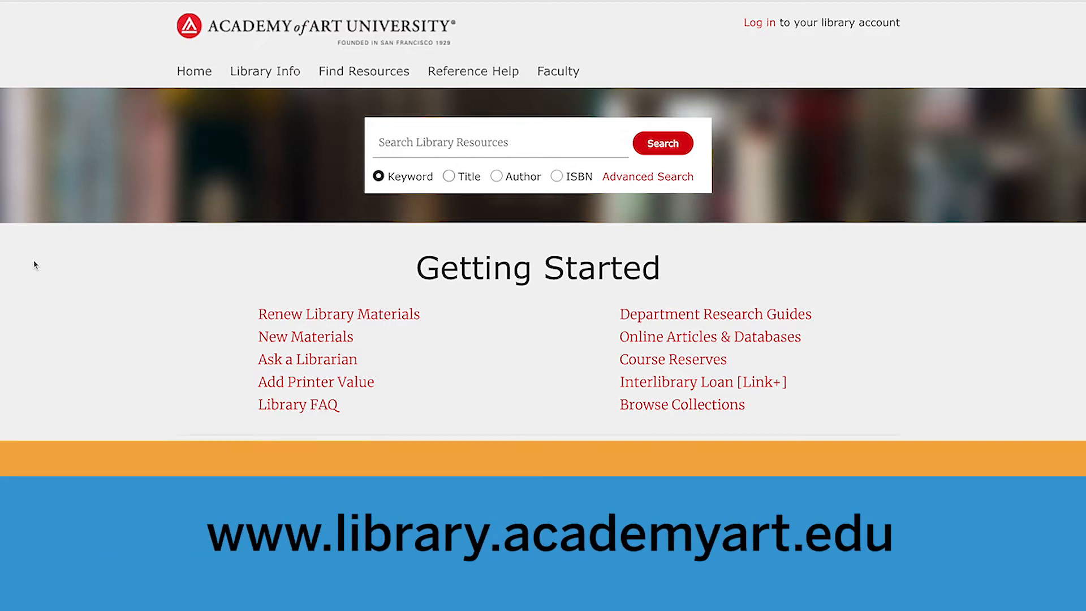
pyautogui.scroll(-3)
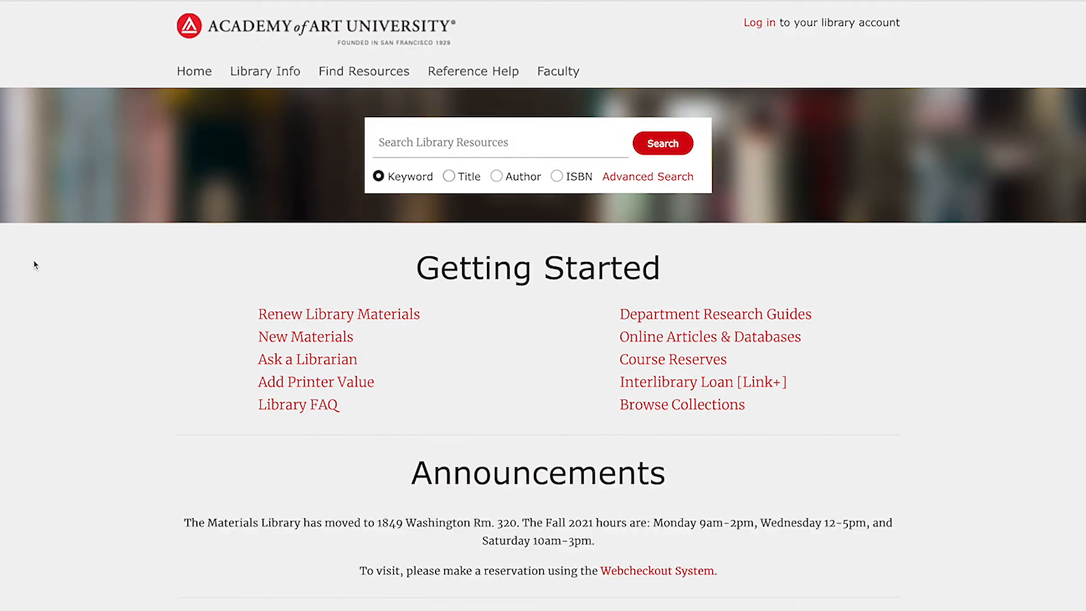
pyautogui.click(363, 70)
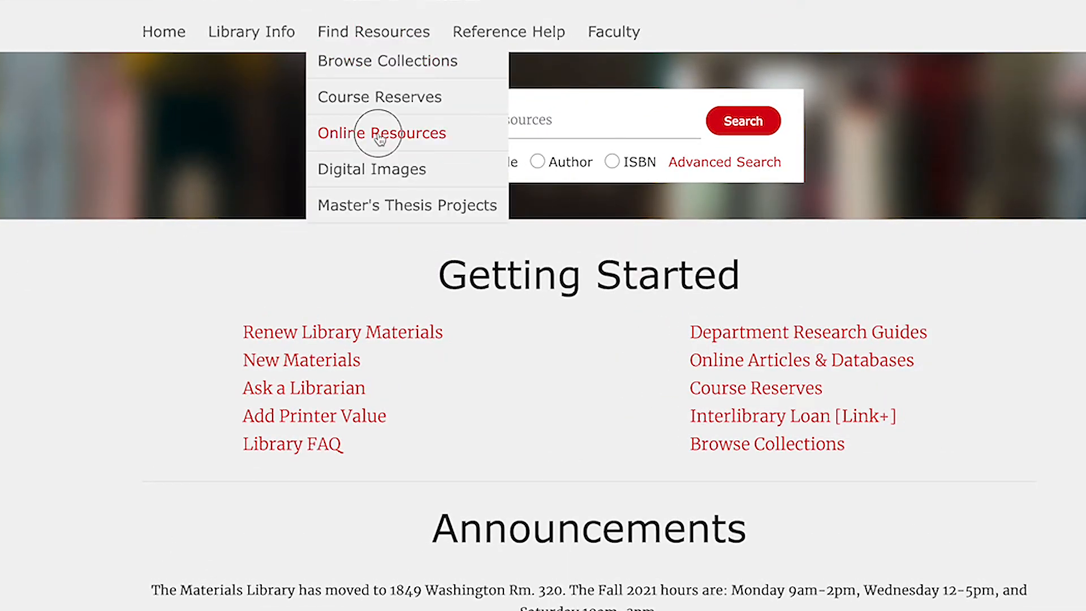
pyautogui.click(381, 133)
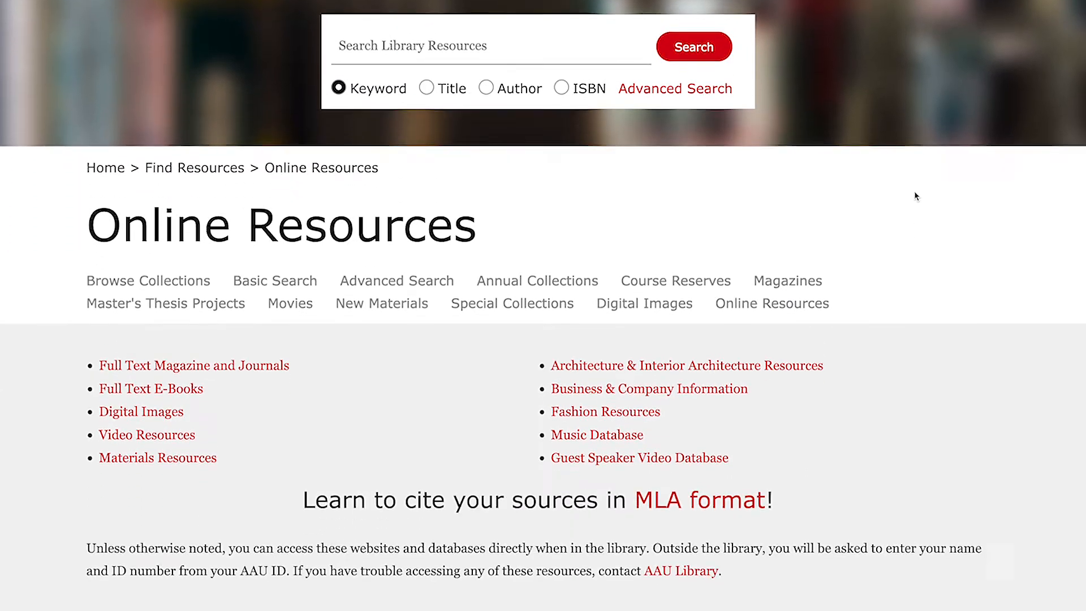
pyautogui.scroll(-3)
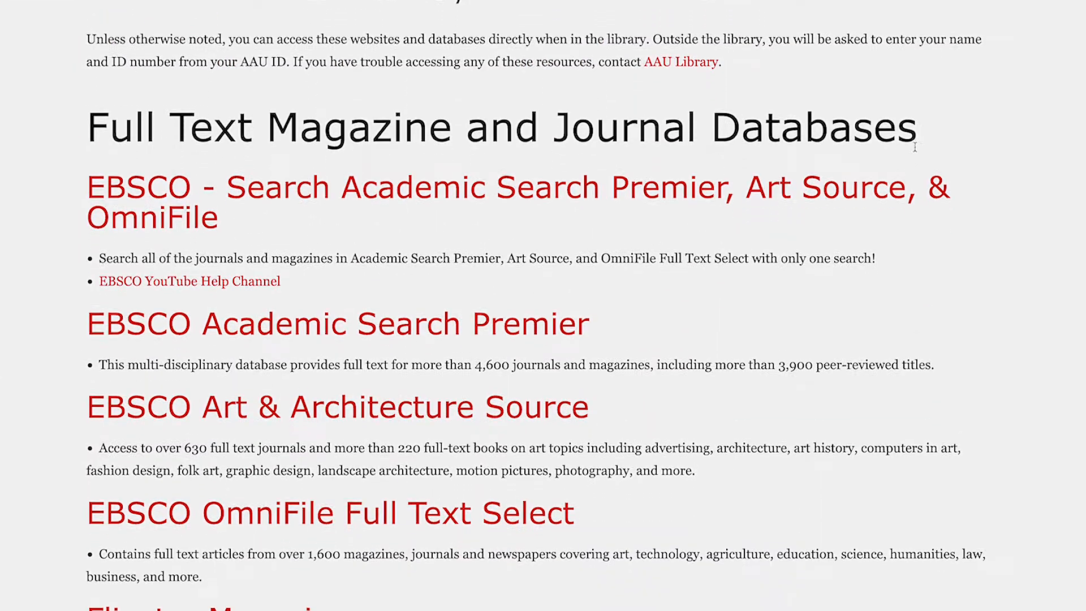
pyautogui.scroll(3)
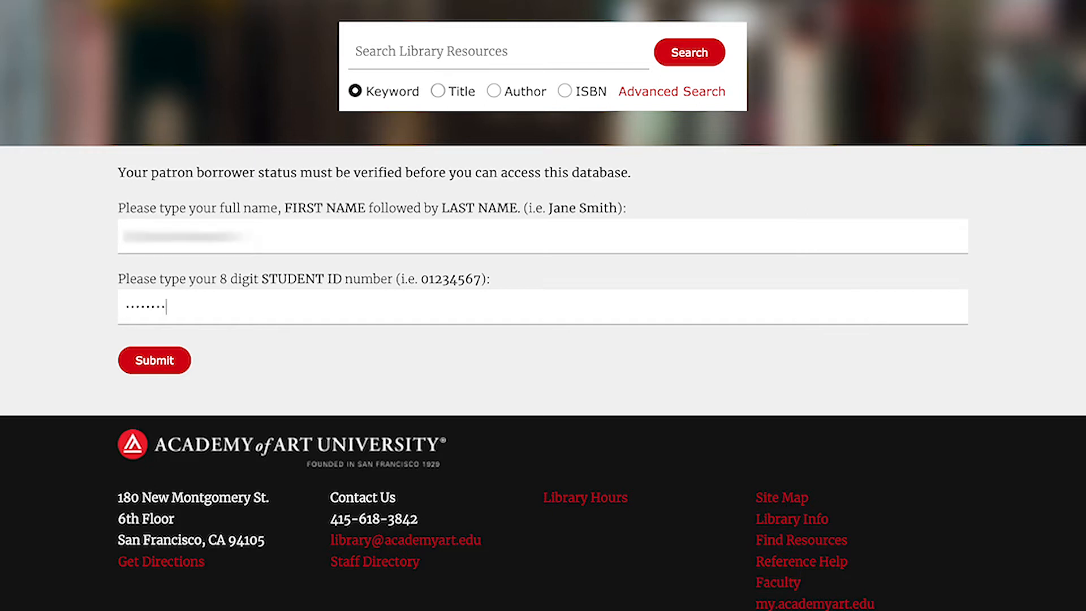
pyautogui.moveTo(224, 353)
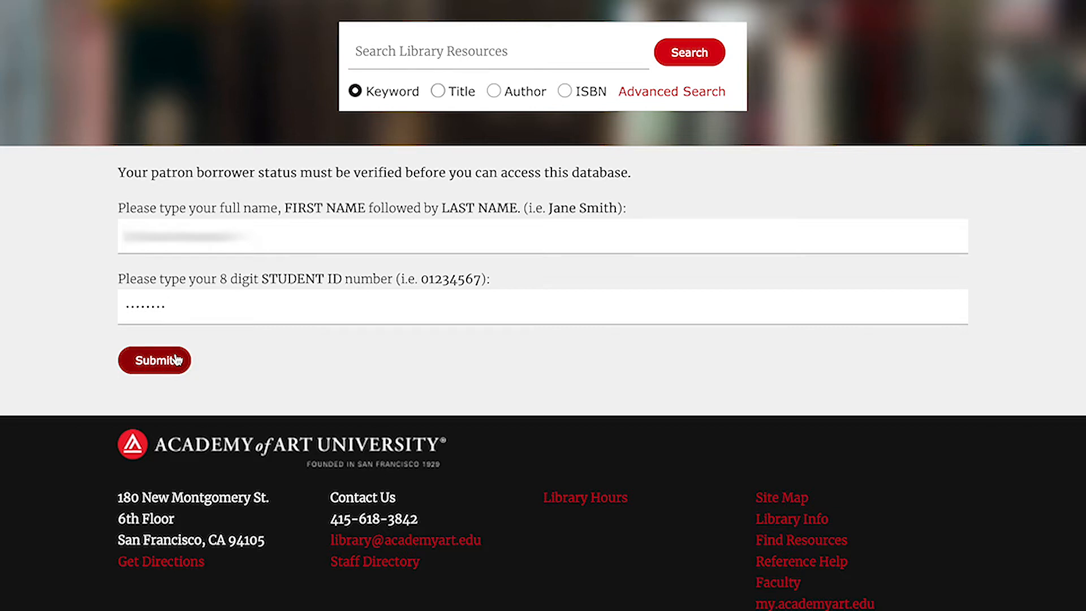
# Submit the full name and 8-digit student ID to pass patron verification
pyautogui.click(155, 360)
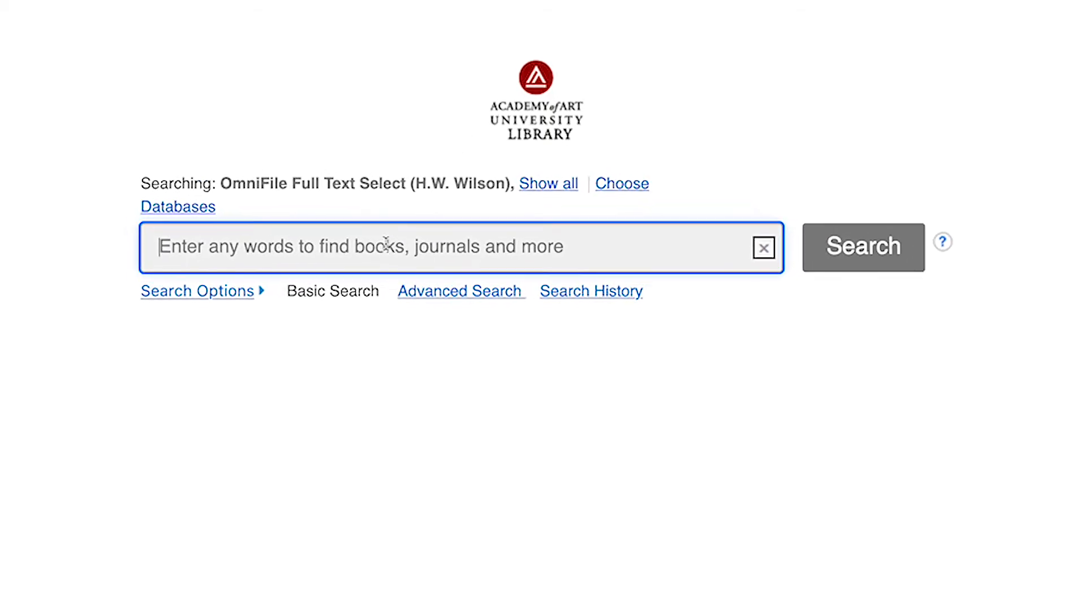
# Search EBSCOhost for 'homelessness' chosen from the suggested terms
pyautogui.write('Home')
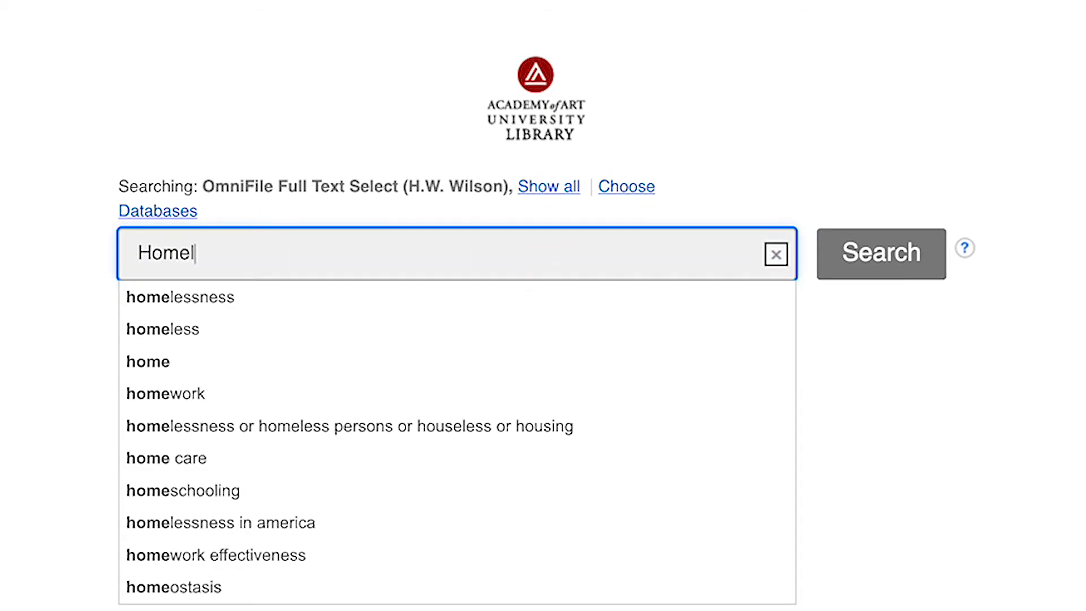
pyautogui.click(180, 297)
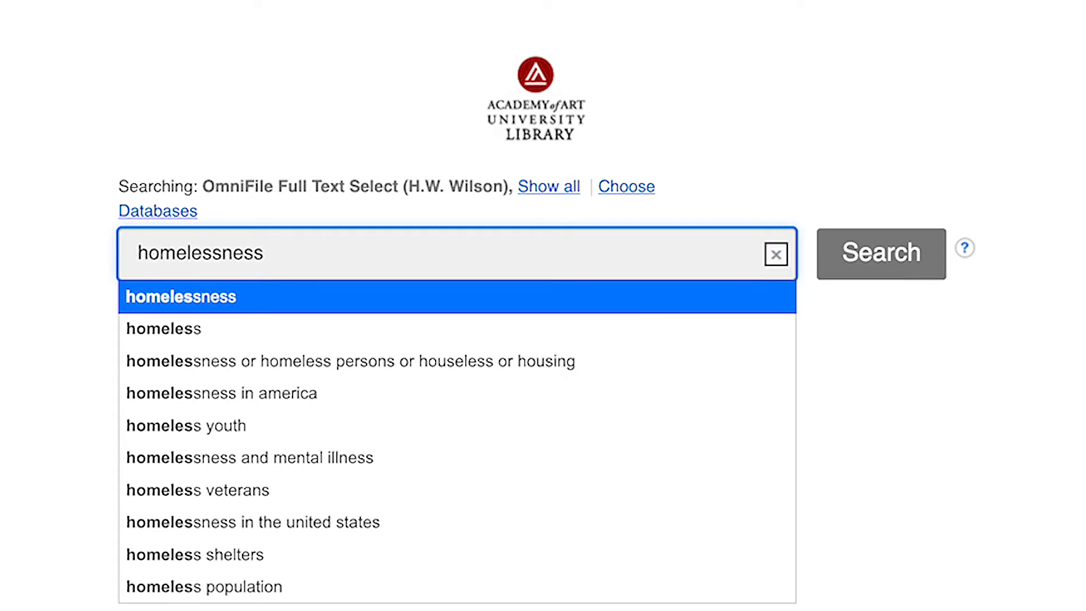
pyautogui.click(880, 252)
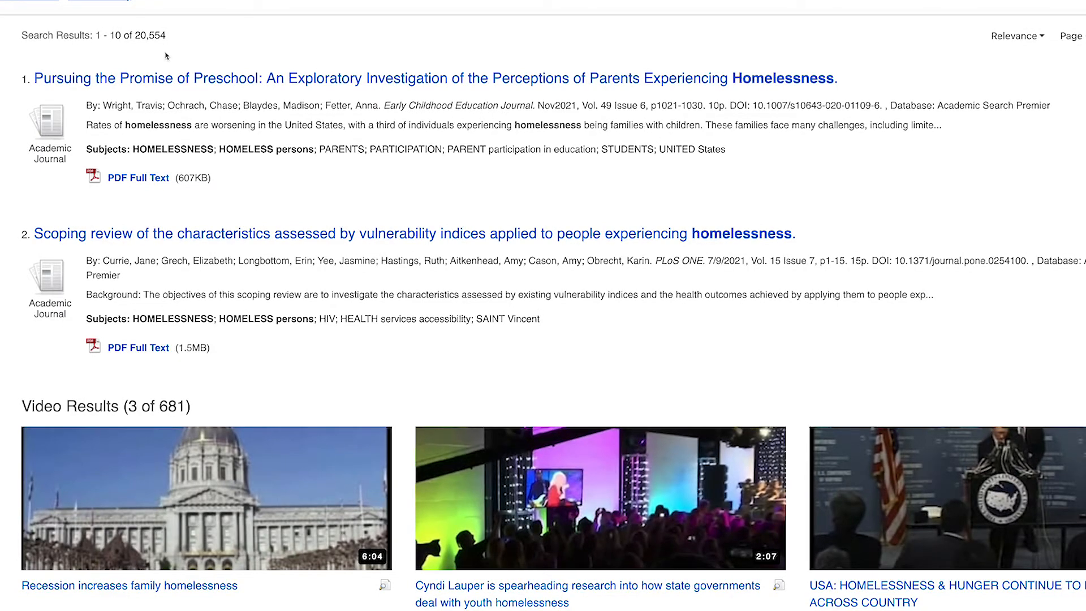
pyautogui.scroll(3)
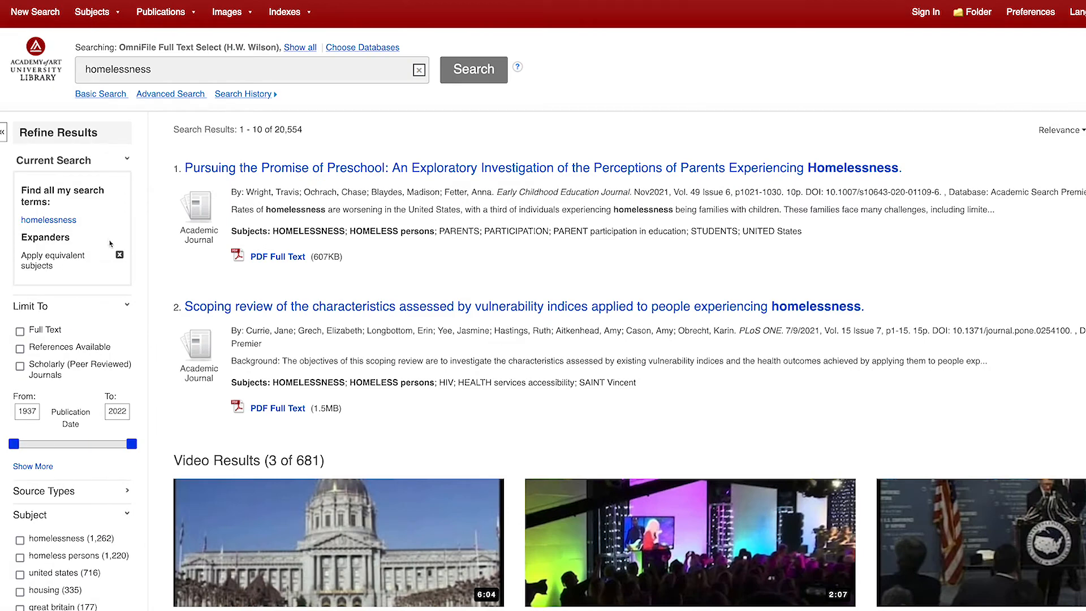
pyautogui.scroll(-3)
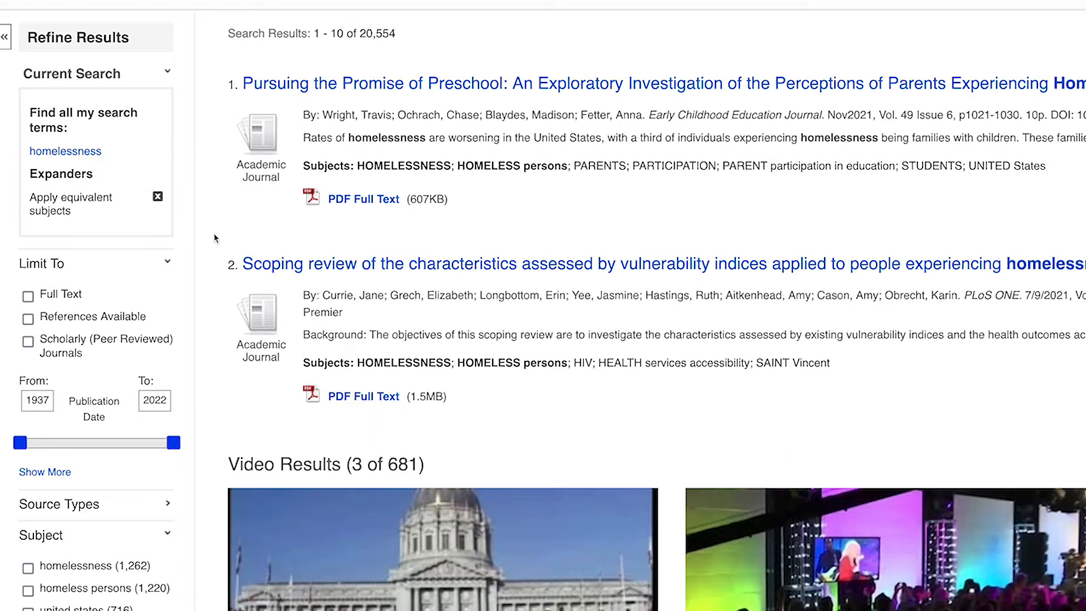
pyautogui.moveTo(228, 247)
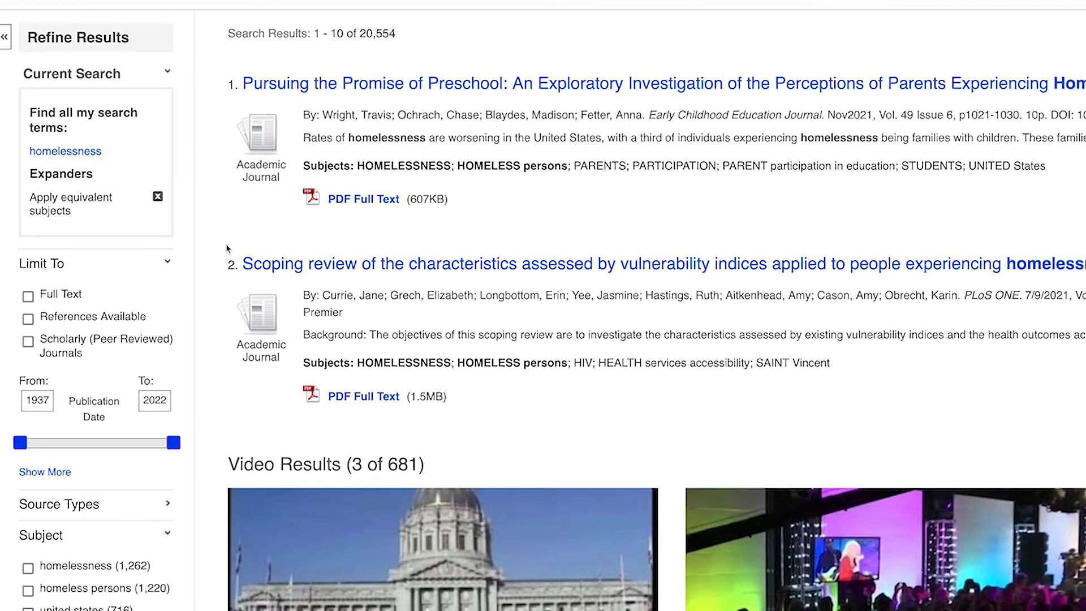
# Scroll the Refine Results panel down to the Source Types options
pyautogui.scroll(-3)
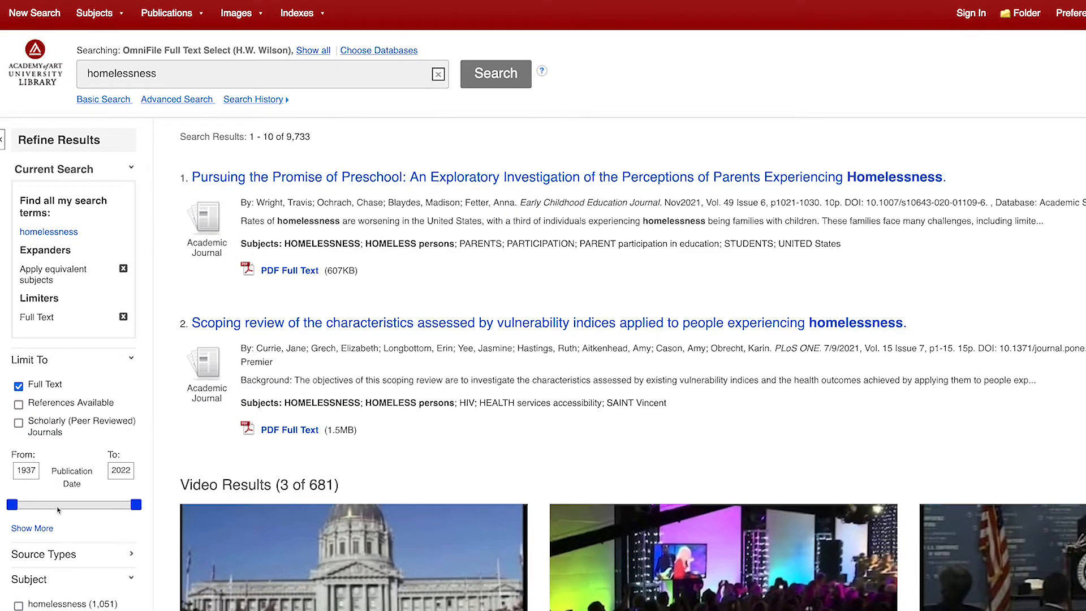
pyautogui.scroll(-3)
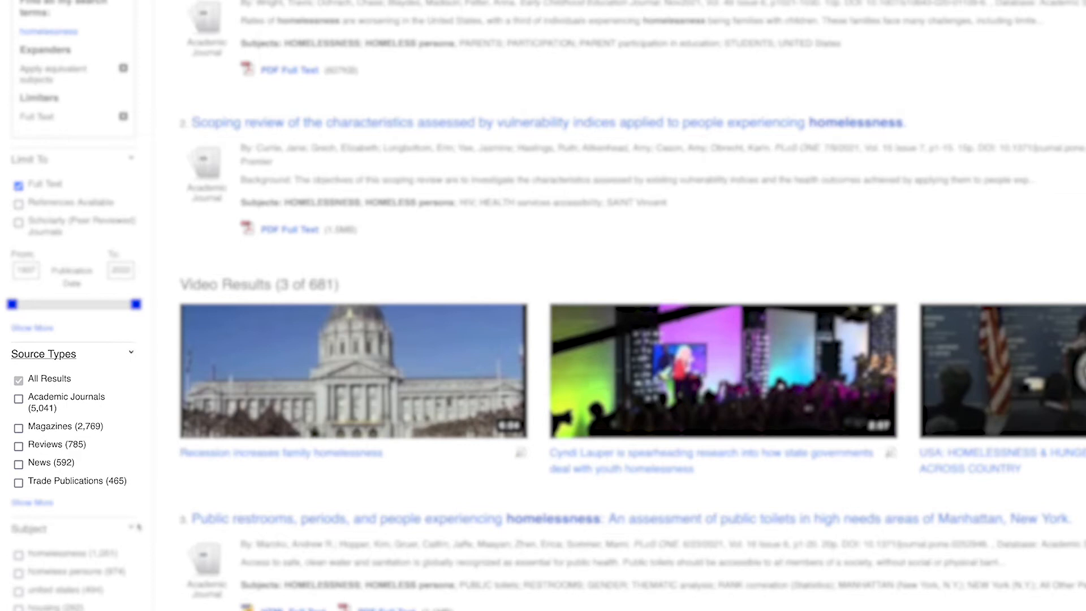
pyautogui.moveTo(92, 406)
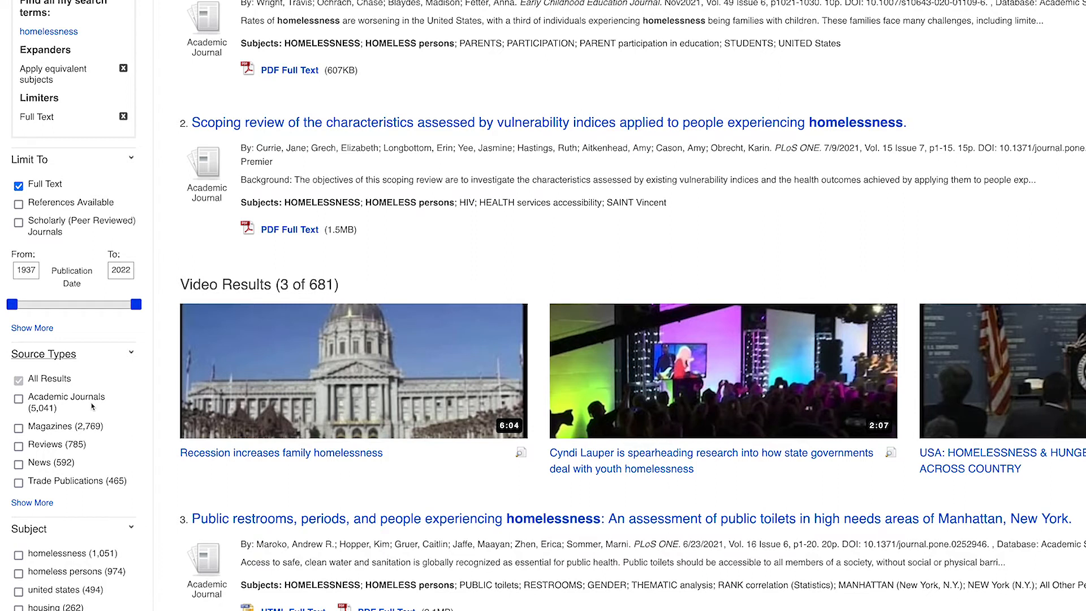
pyautogui.scroll(-3)
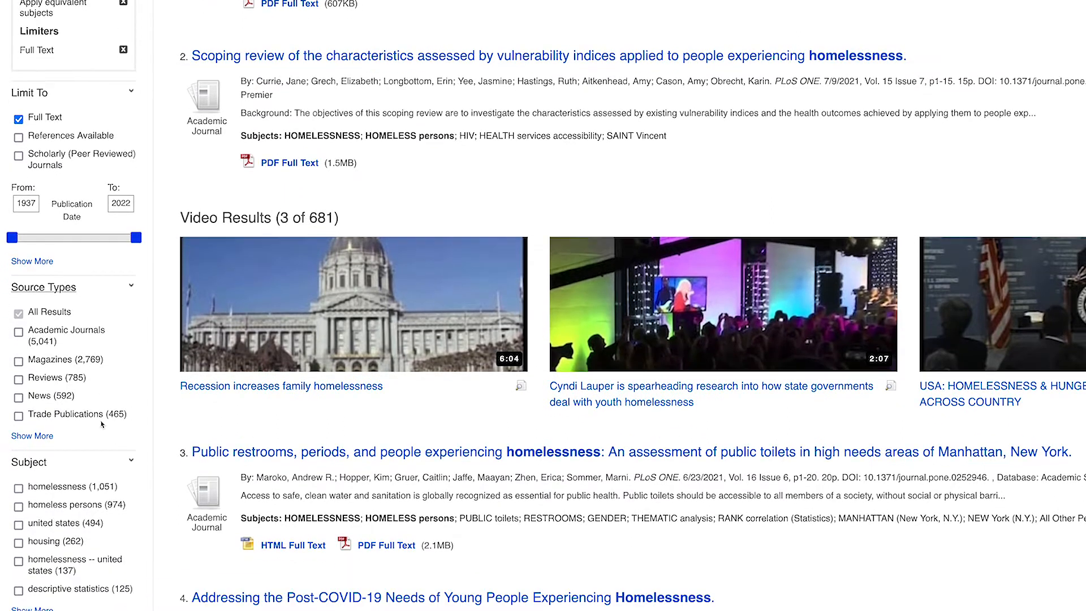
pyautogui.scroll(-3)
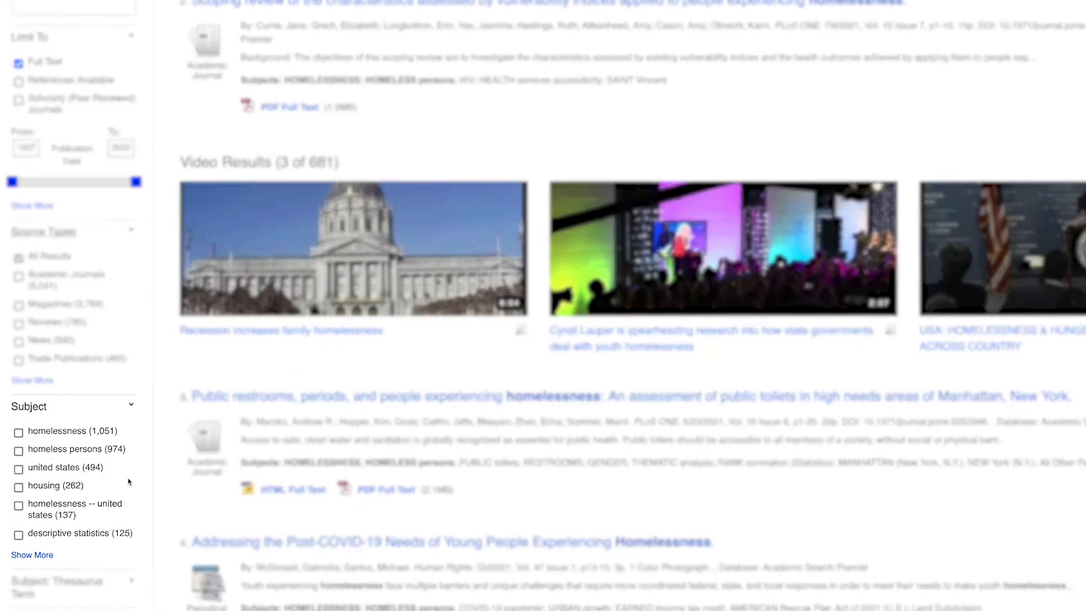
pyautogui.moveTo(119, 516)
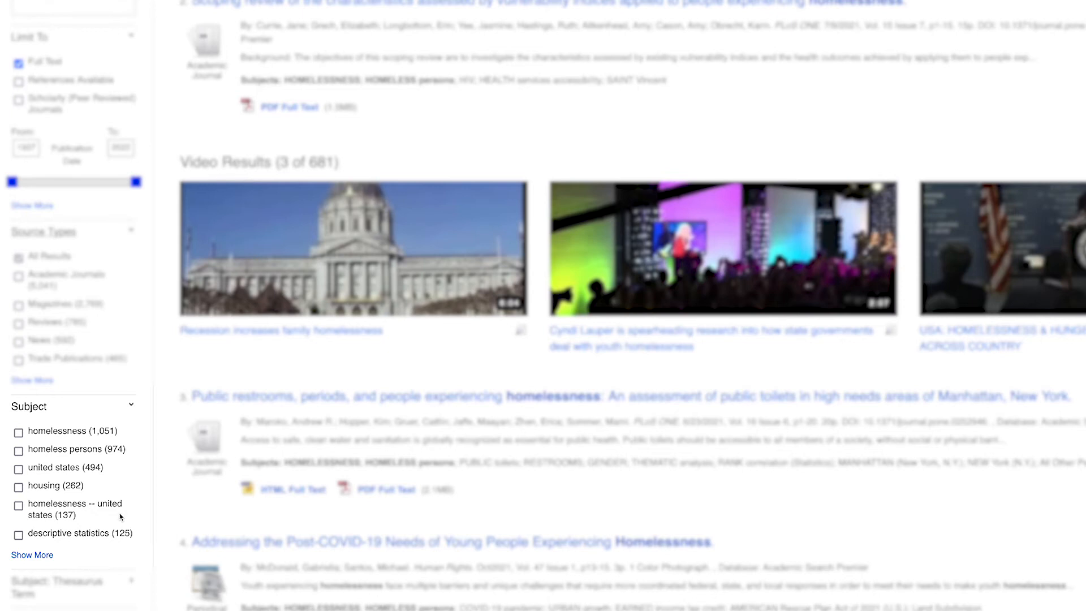
pyautogui.moveTo(31, 554)
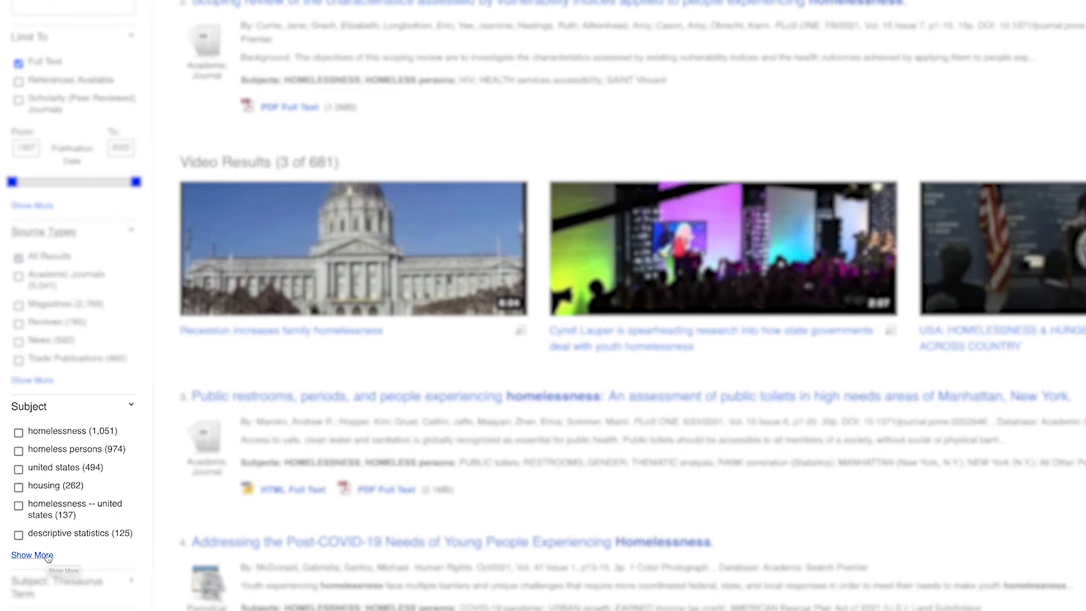
# Filter the results by the 'housing' subject from the full subject list, narrowing to 262 items
pyautogui.click(32, 554)
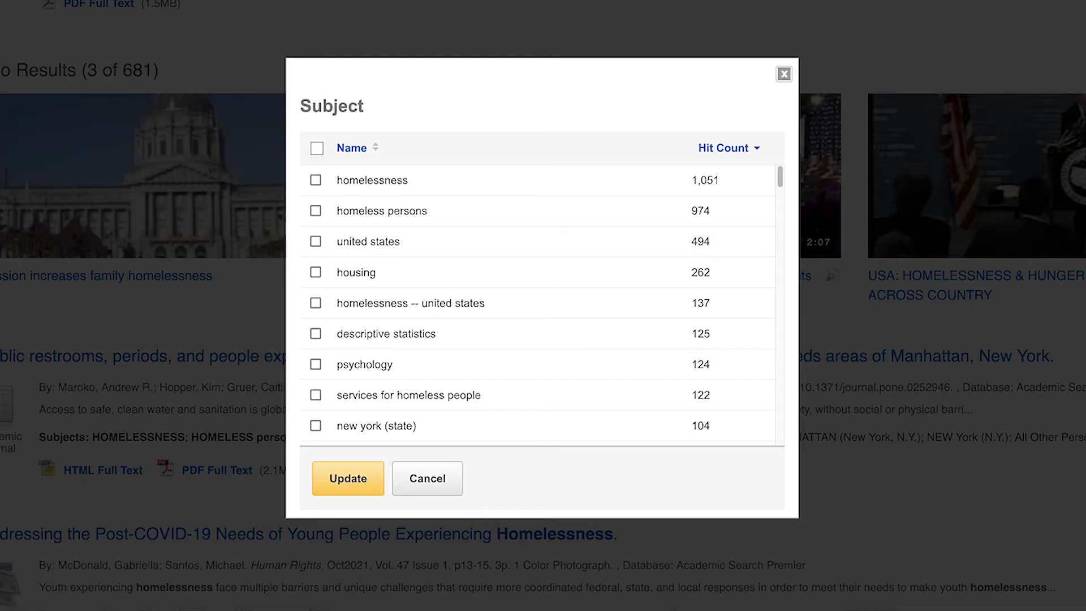
pyautogui.moveTo(707, 224)
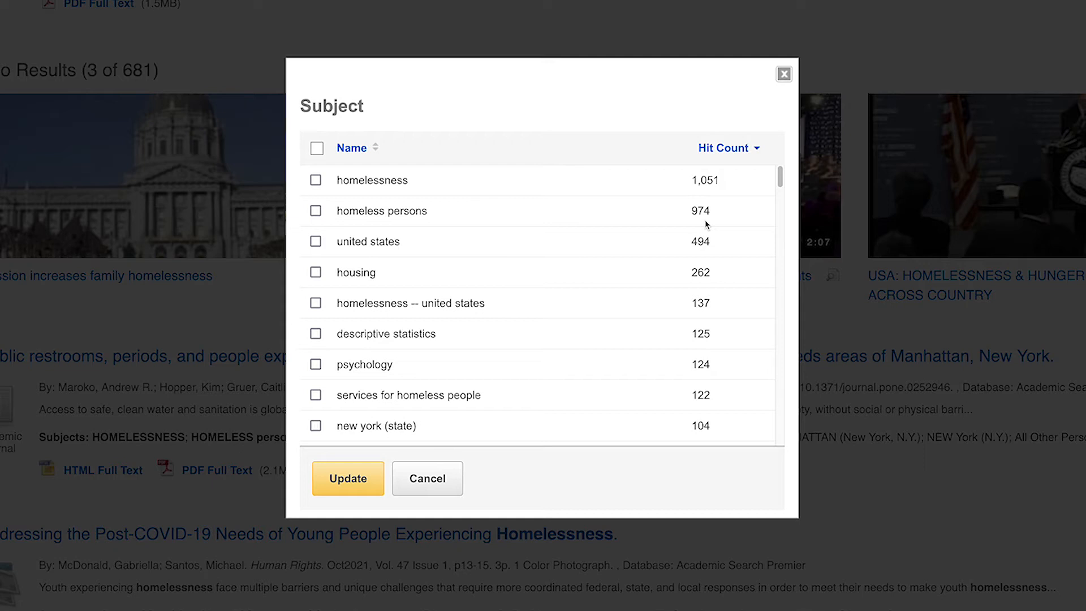
pyautogui.moveTo(442, 260)
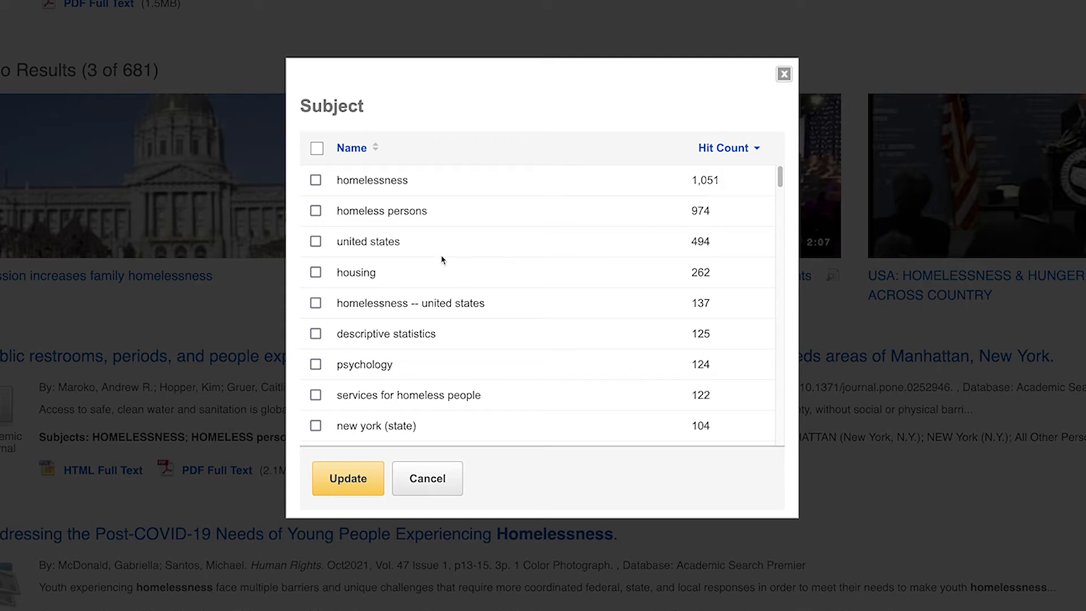
pyautogui.moveTo(408, 273)
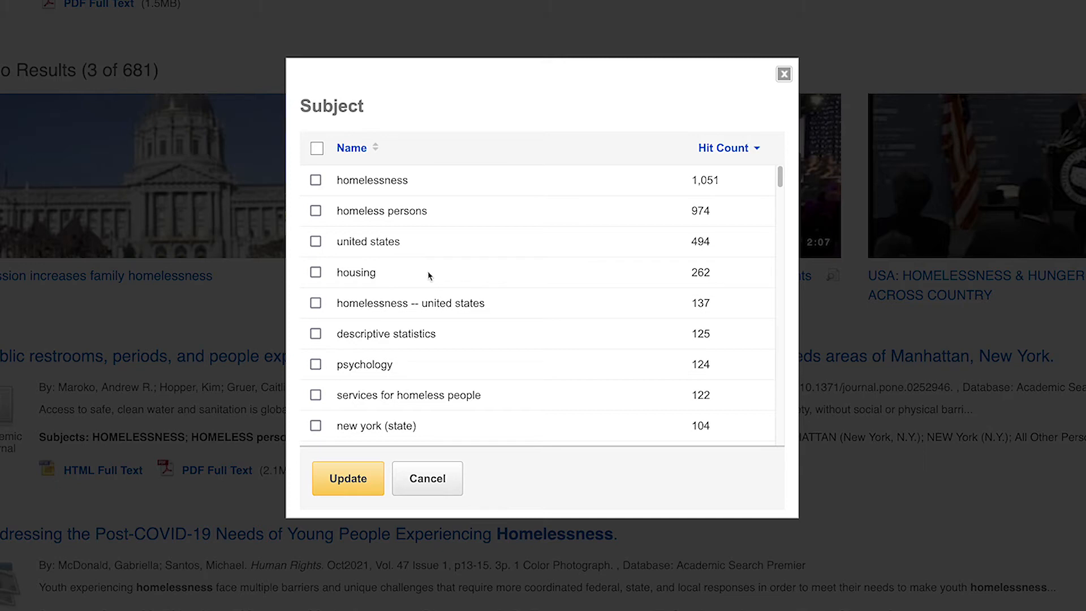
pyautogui.click(316, 272)
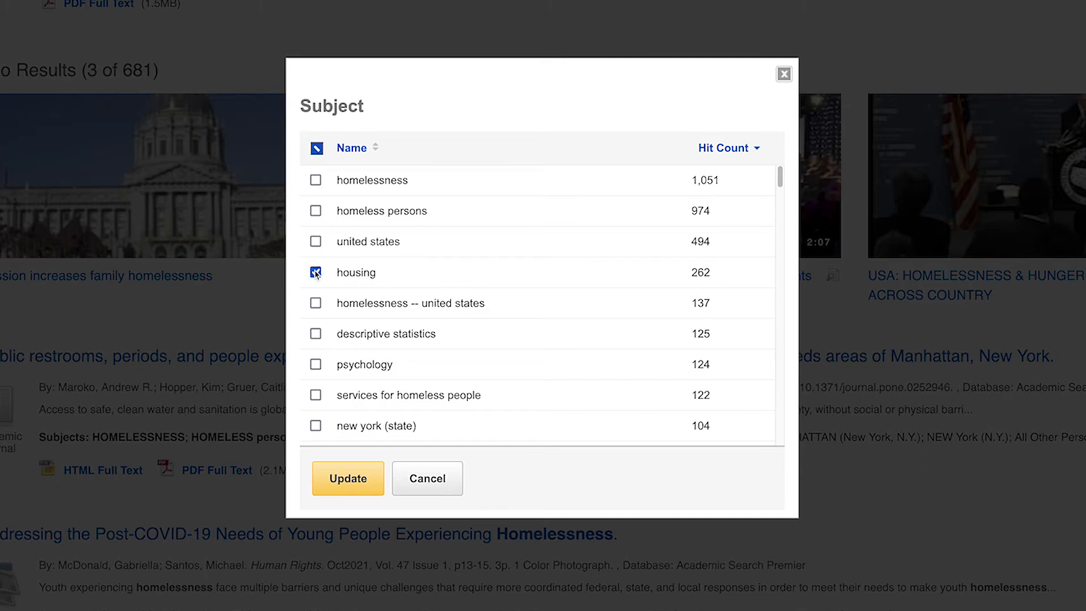
pyautogui.click(347, 477)
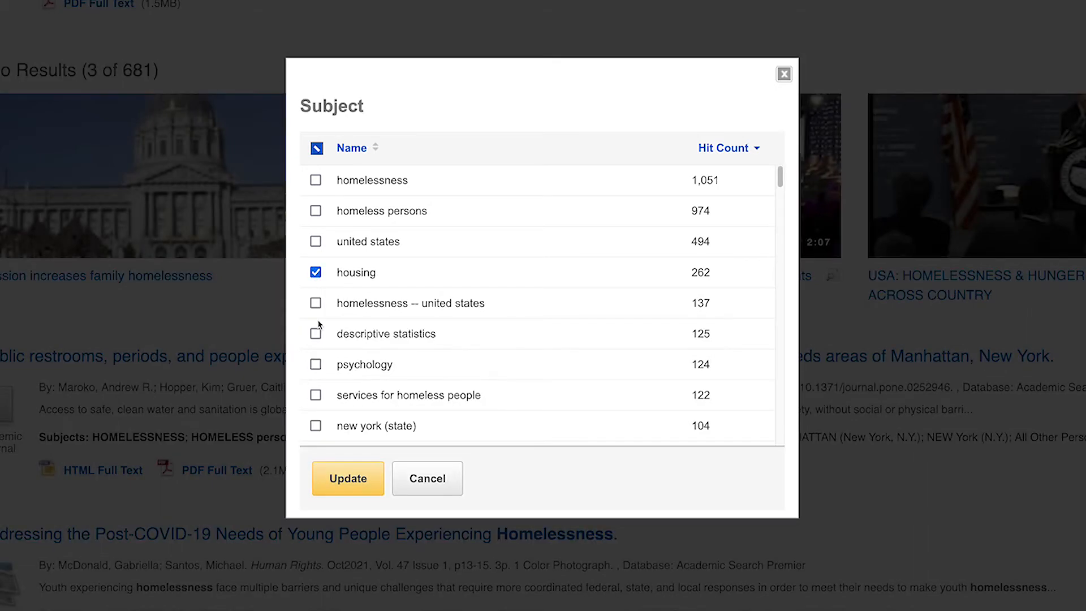
pyautogui.click(347, 477)
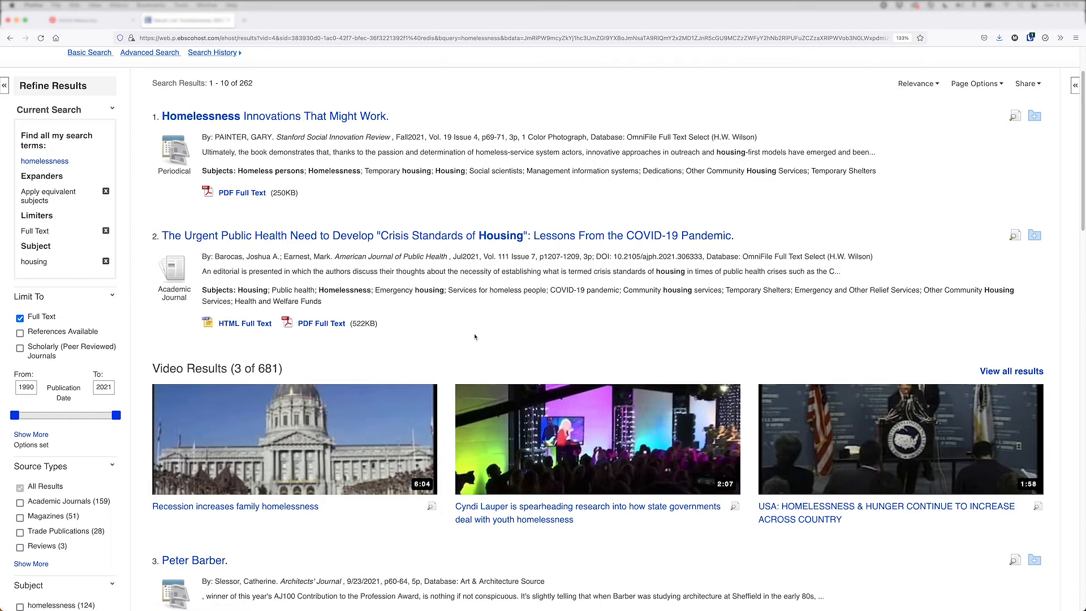
pyautogui.moveTo(752, 253)
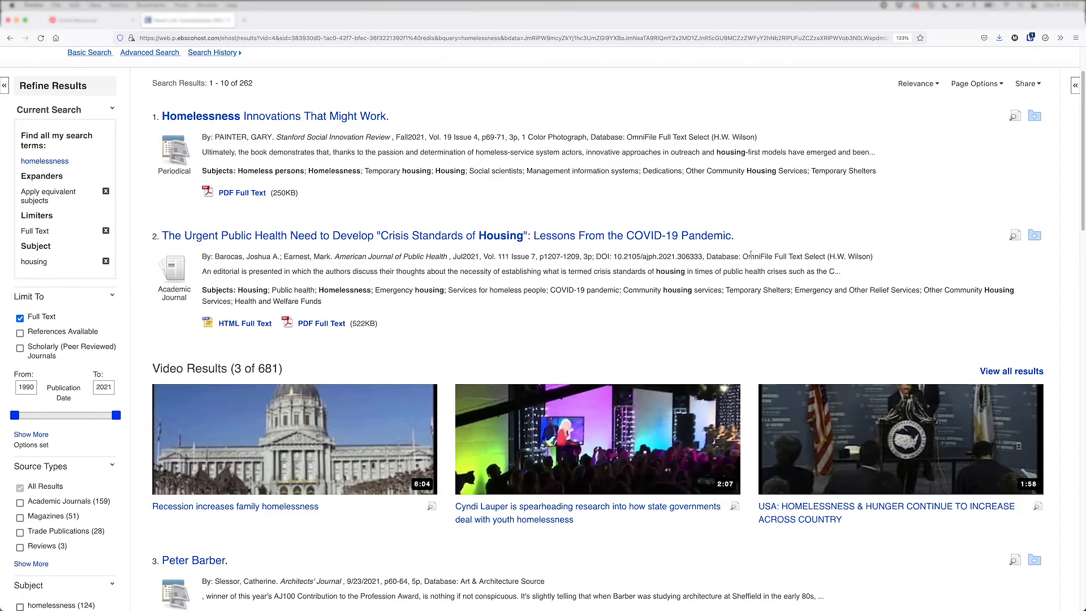
pyautogui.click(1014, 115)
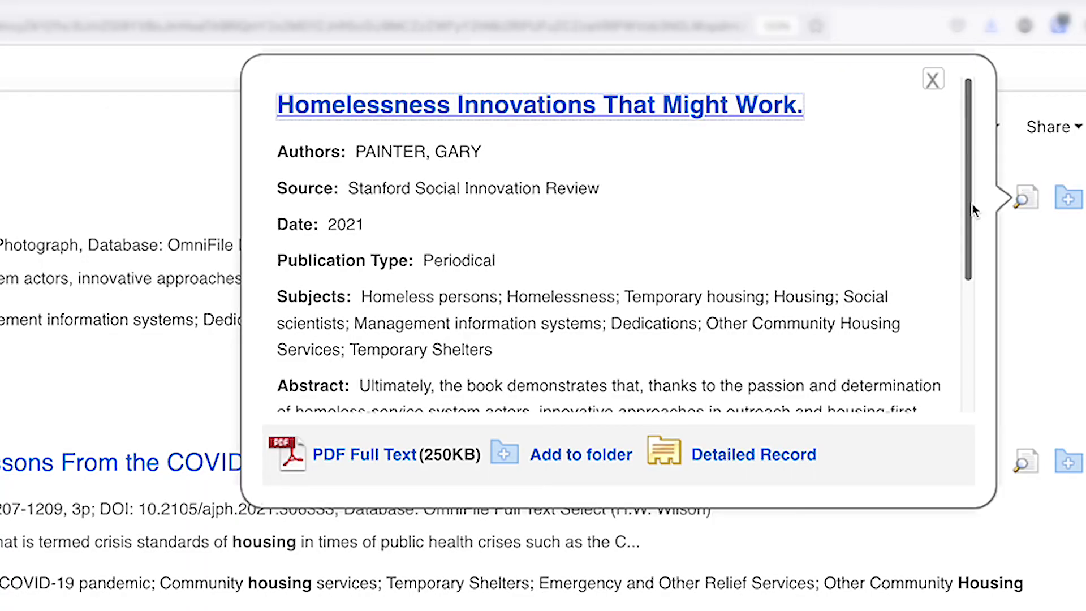
pyautogui.scroll(-3)
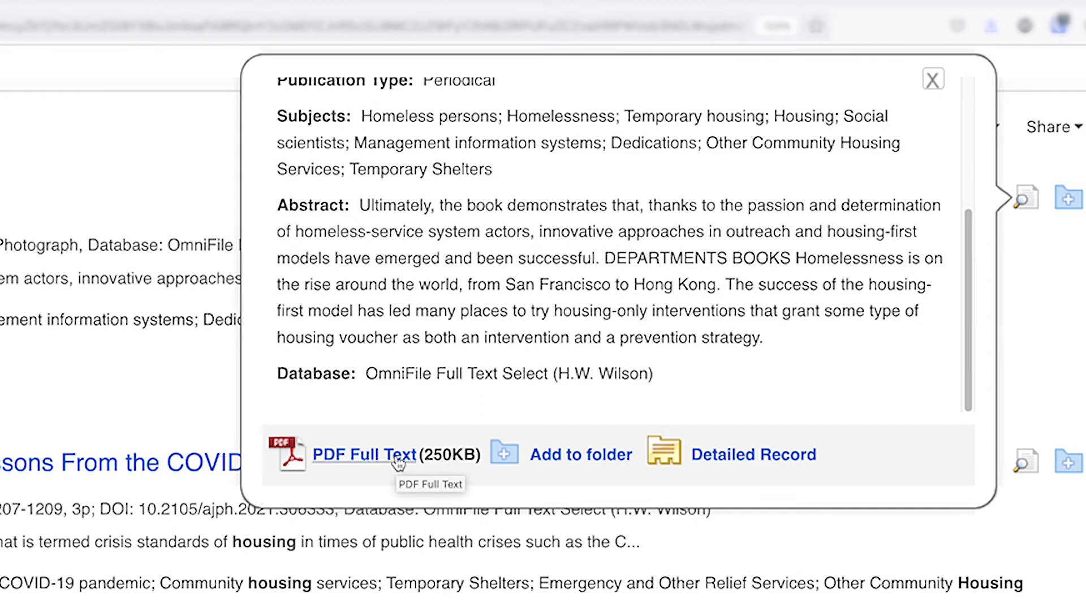
pyautogui.moveTo(736, 465)
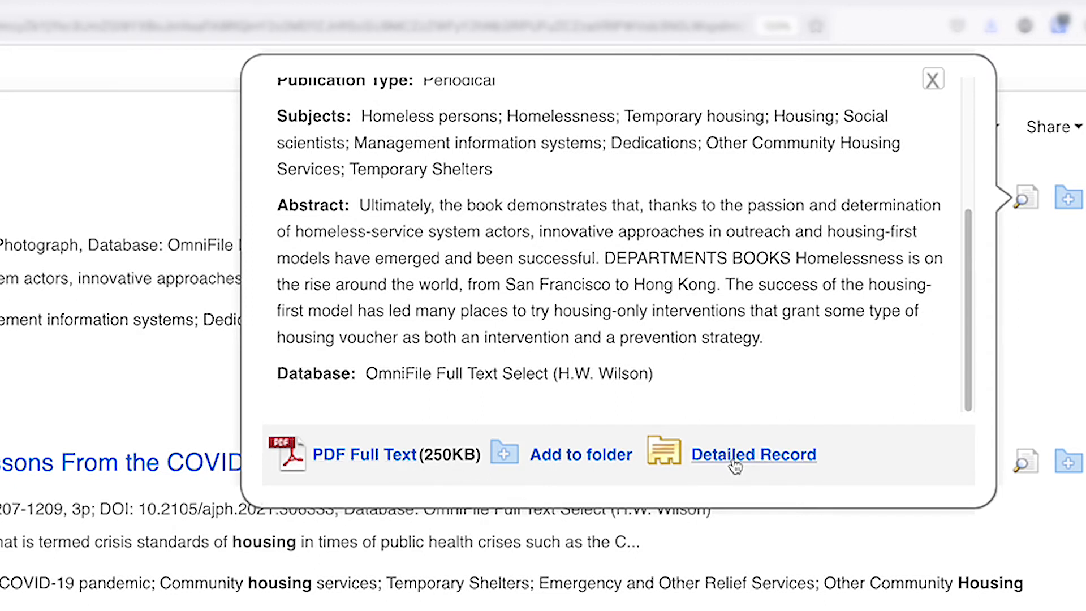
pyautogui.click(933, 79)
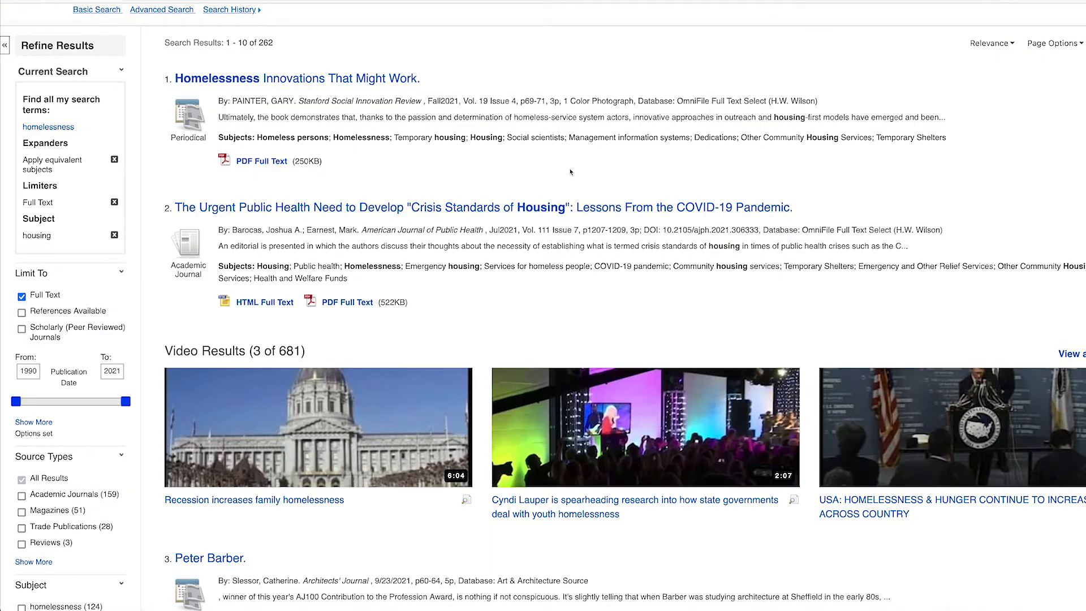
pyautogui.moveTo(392, 85)
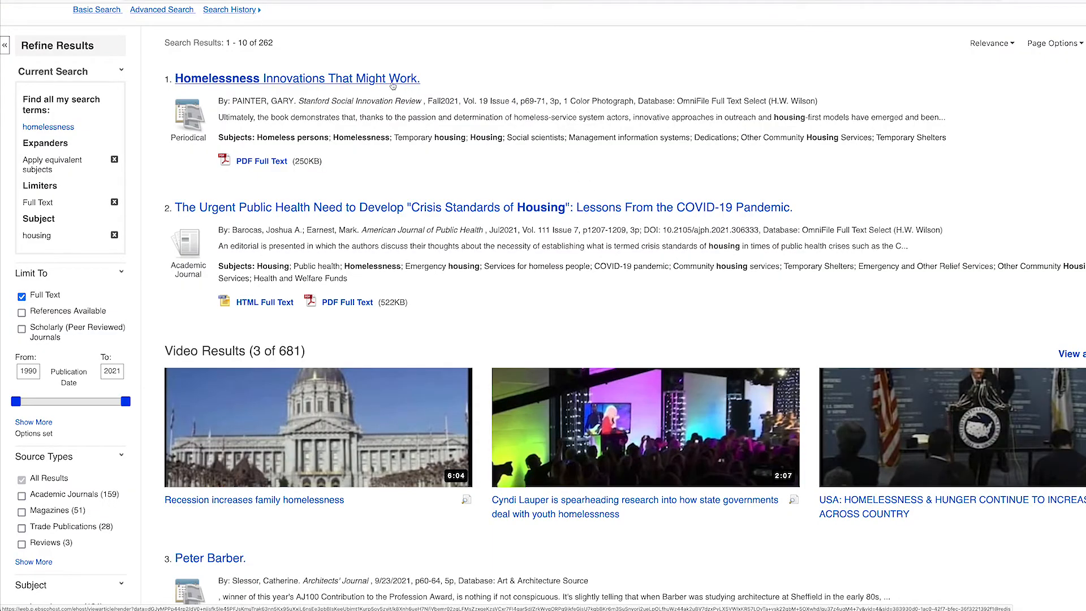
# View the detailed record for 'Homelessness Innovations That Might Work' and skim its abstract and subjects
pyautogui.click(297, 78)
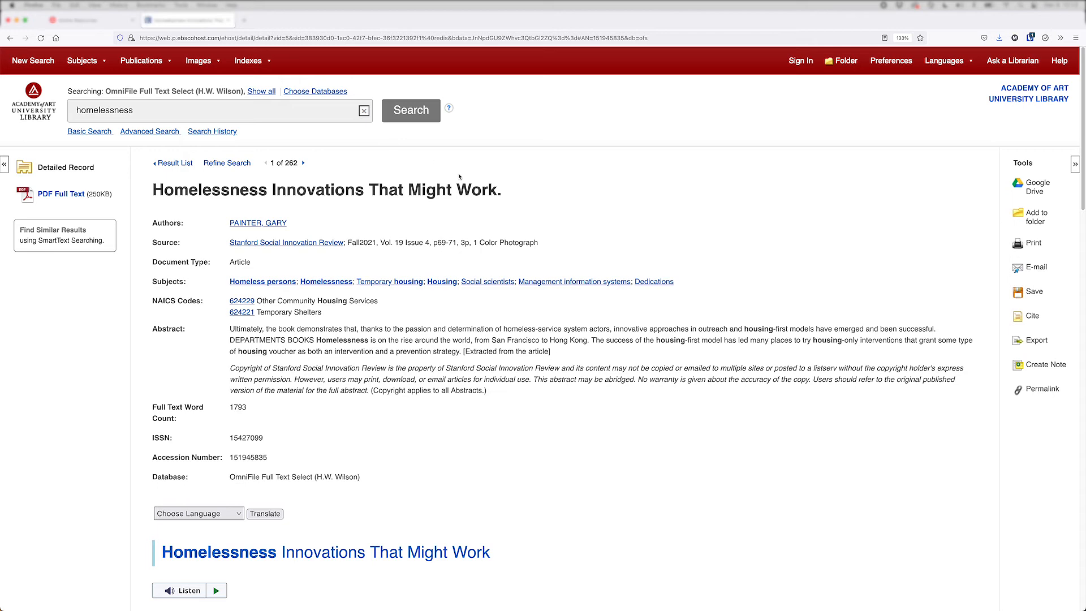
pyautogui.scroll(-3)
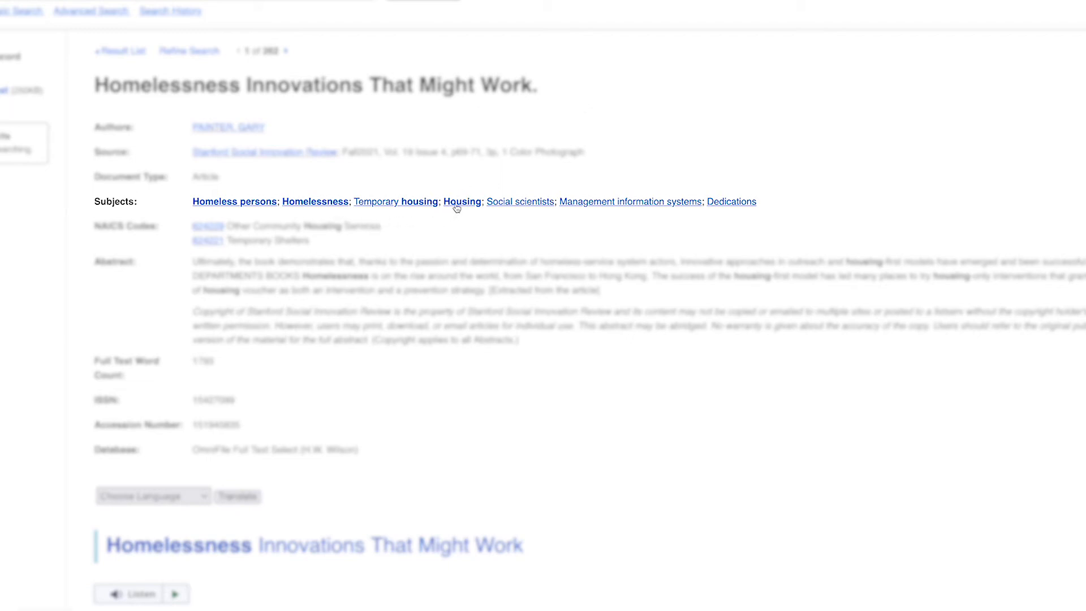
pyautogui.moveTo(462, 201)
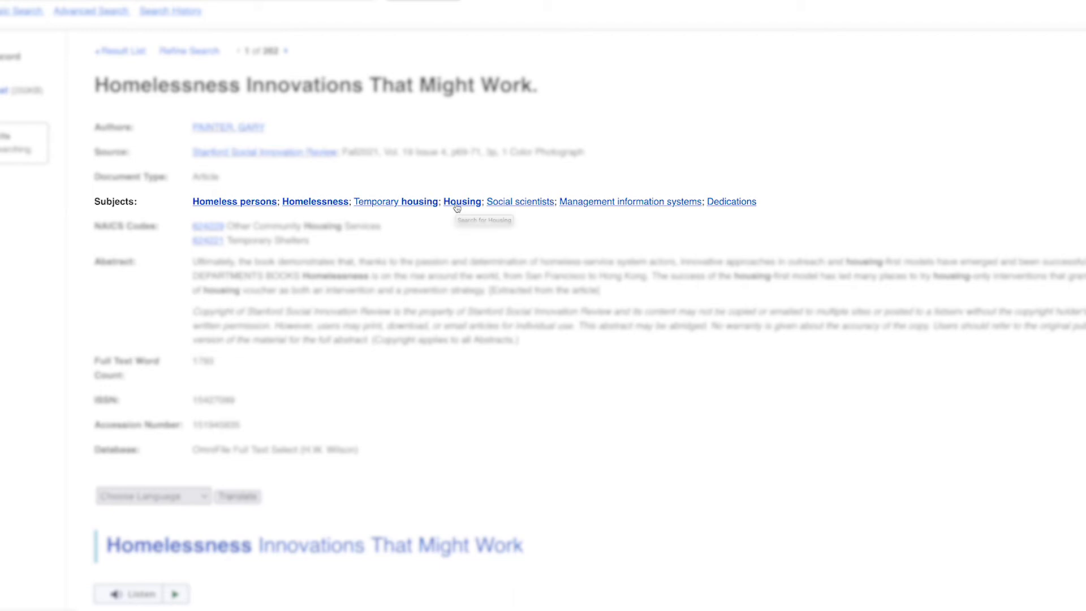
pyautogui.moveTo(438, 231)
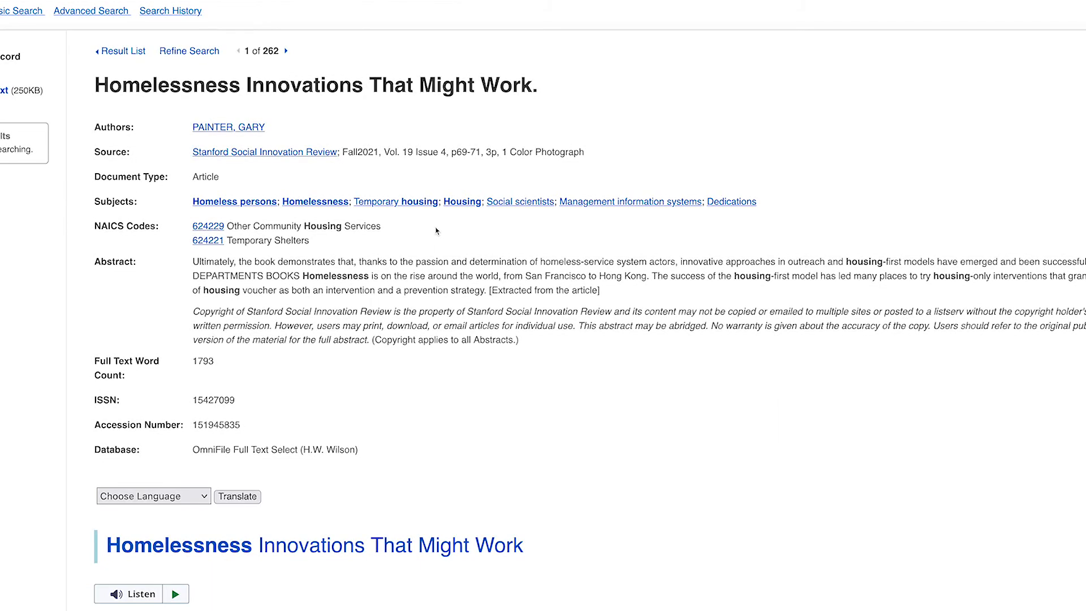
pyautogui.scroll(3)
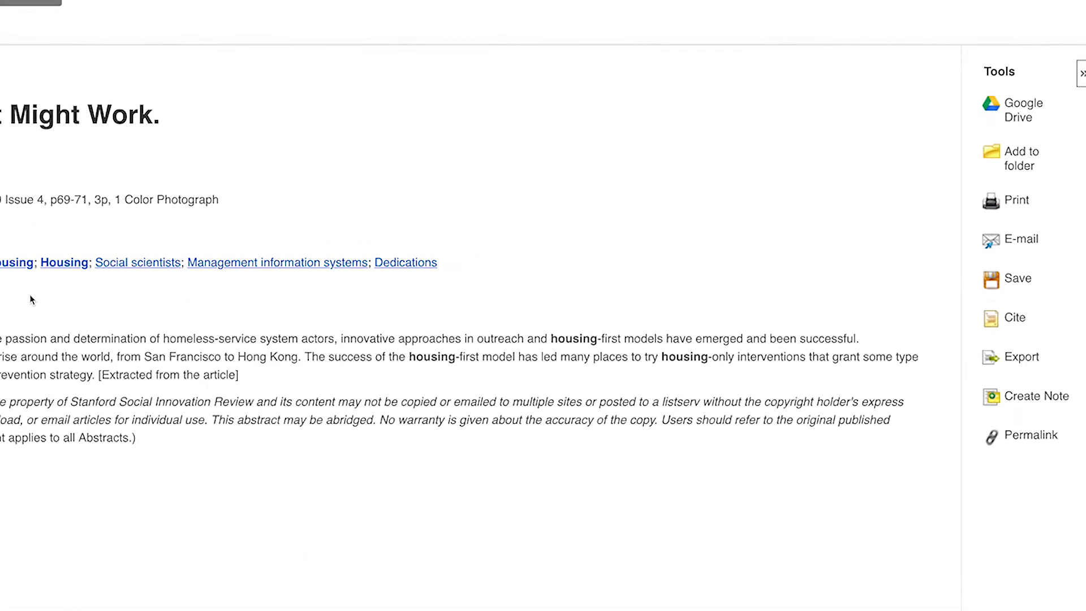
pyautogui.moveTo(978, 146)
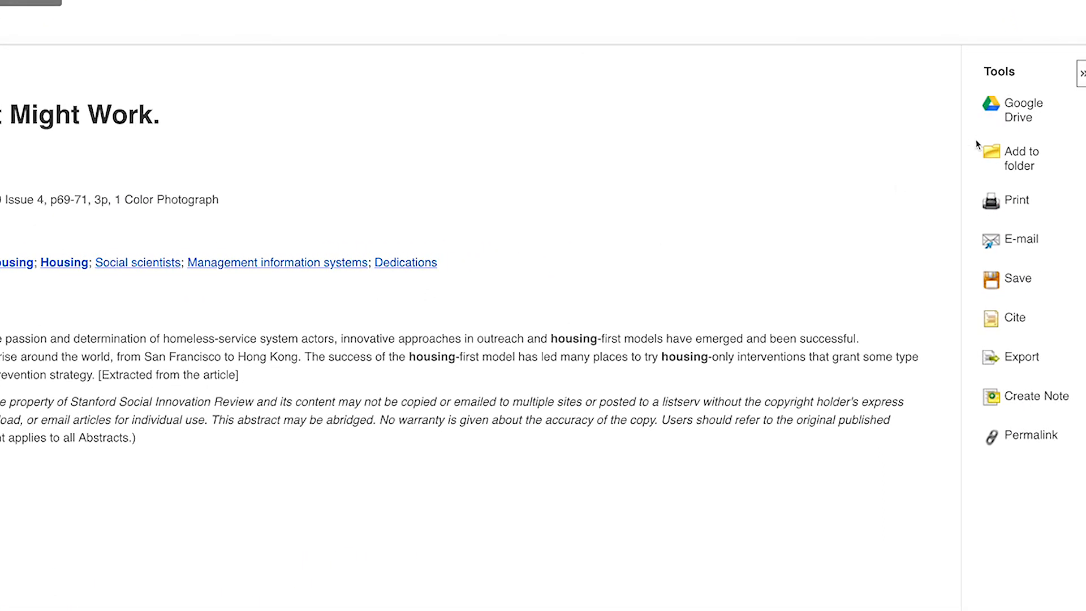
pyautogui.moveTo(1019, 238)
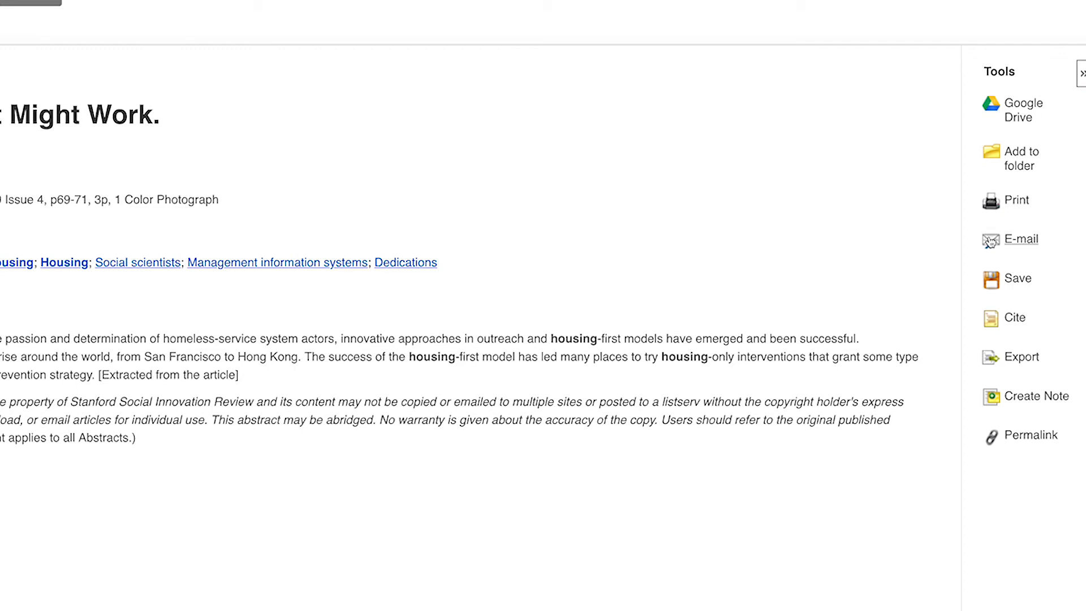
pyautogui.moveTo(993, 276)
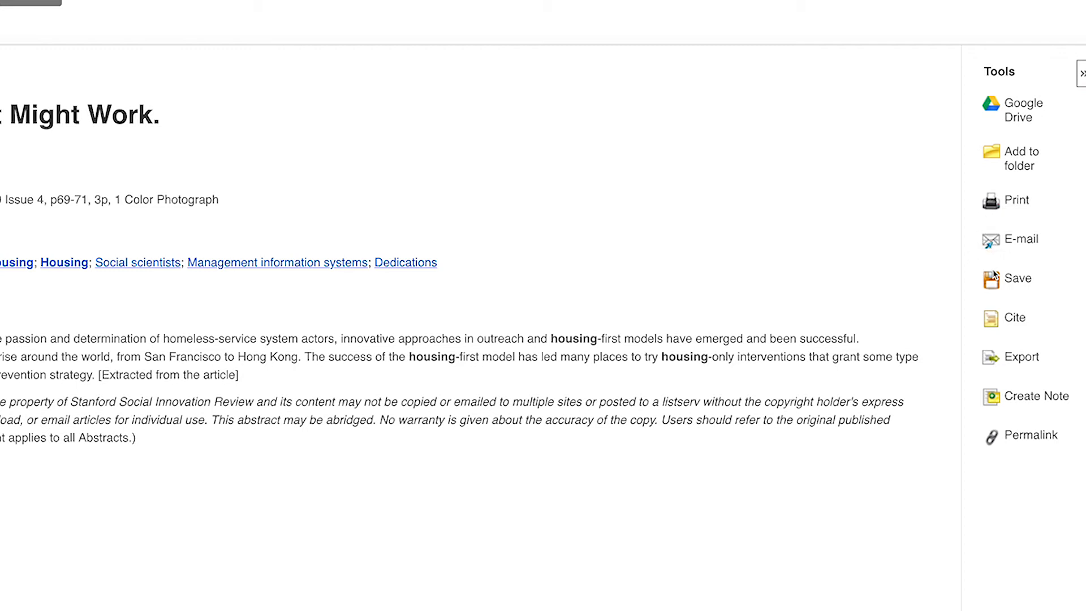
pyautogui.moveTo(1015, 278)
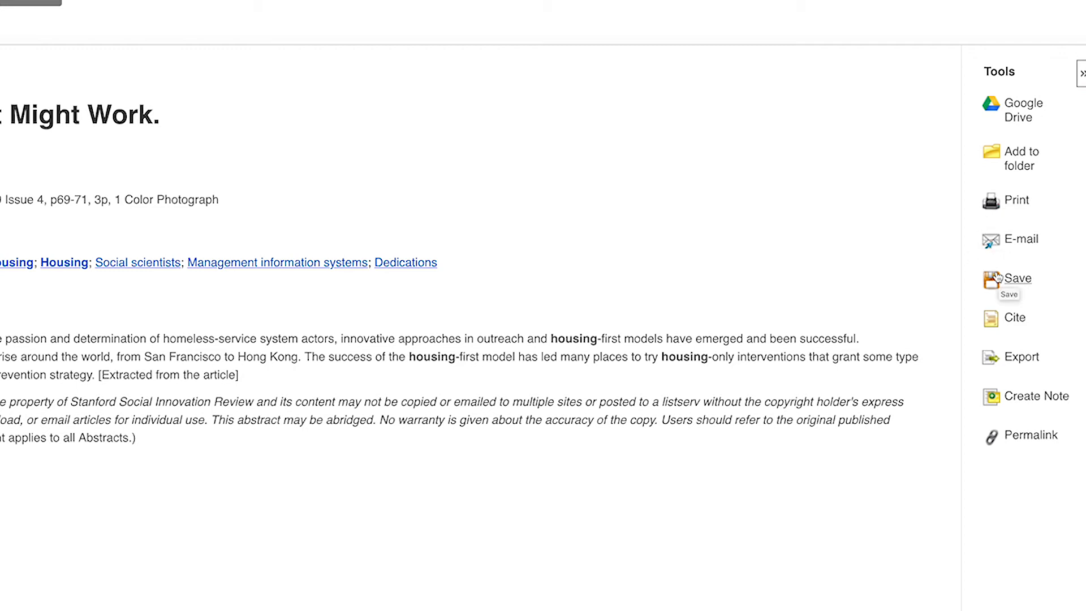
pyautogui.moveTo(1016, 316)
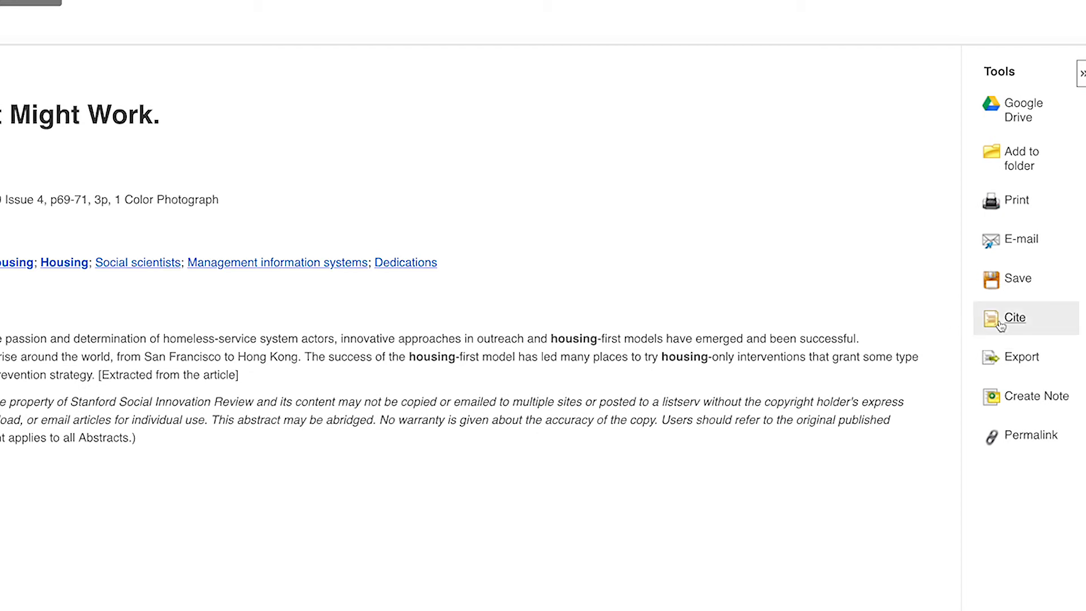
pyautogui.click(1014, 317)
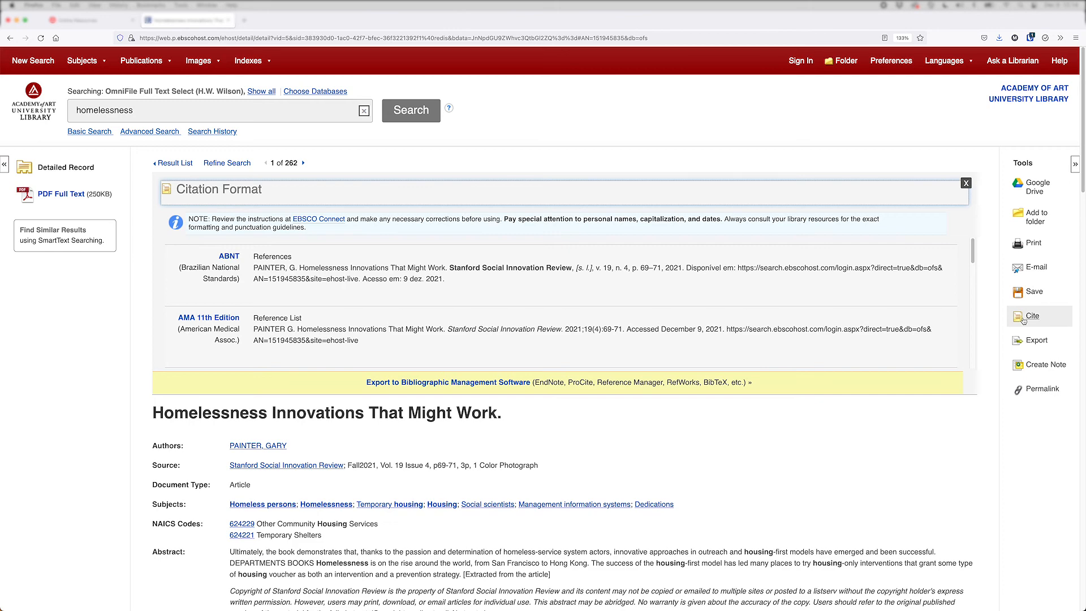
pyautogui.scroll(-3)
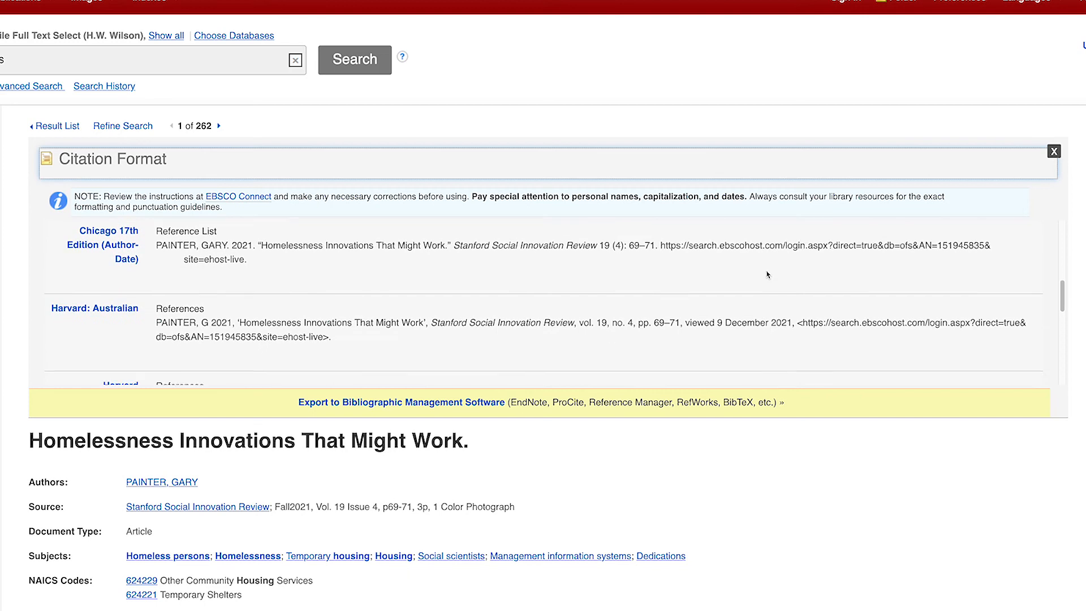
pyautogui.scroll(-3)
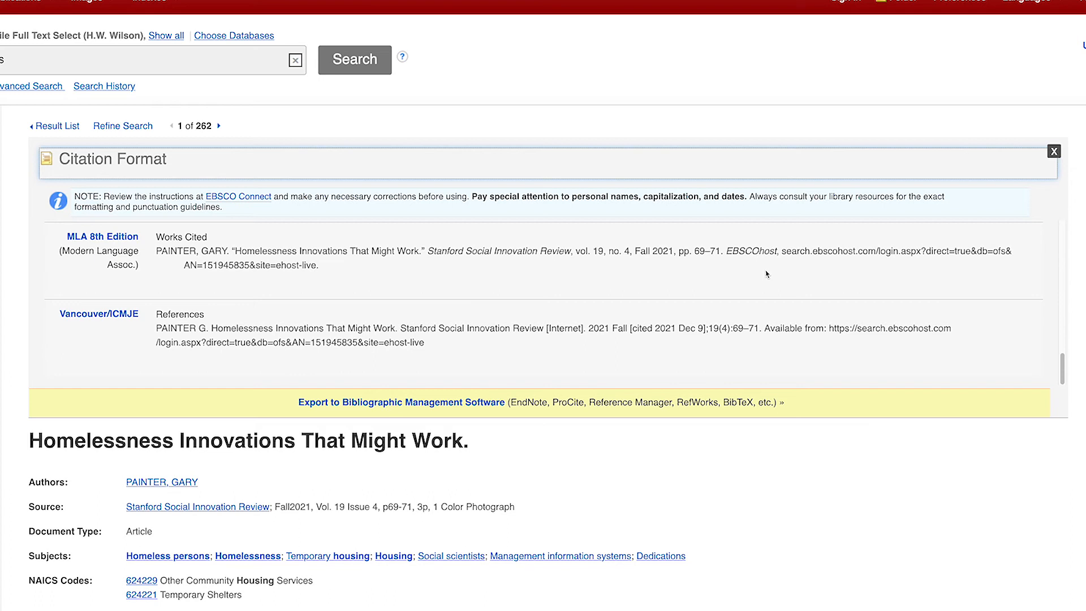
pyautogui.moveTo(1053, 151)
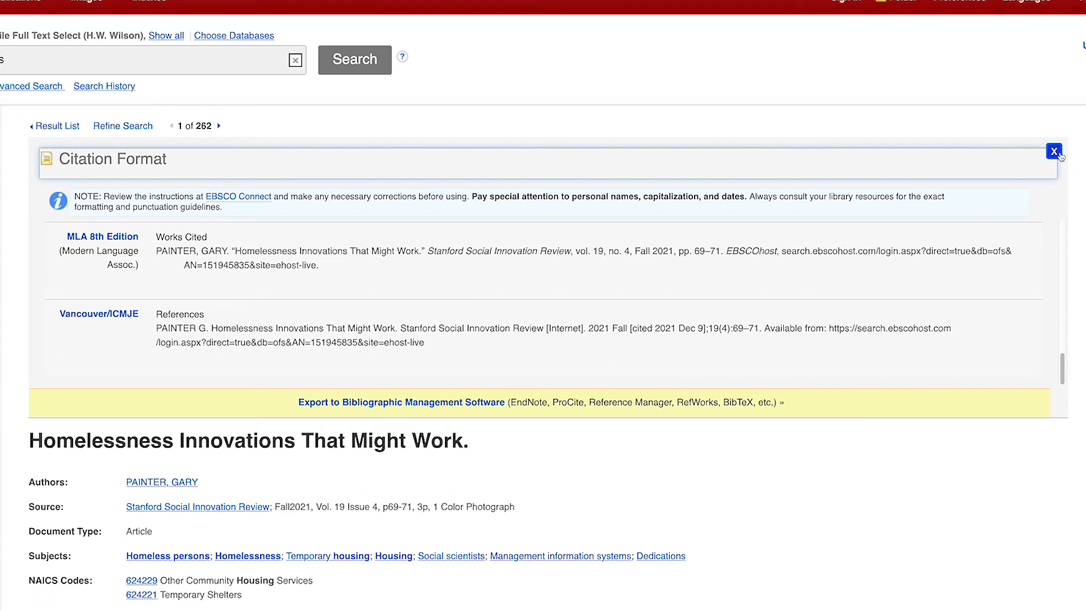
pyautogui.moveTo(1053, 153)
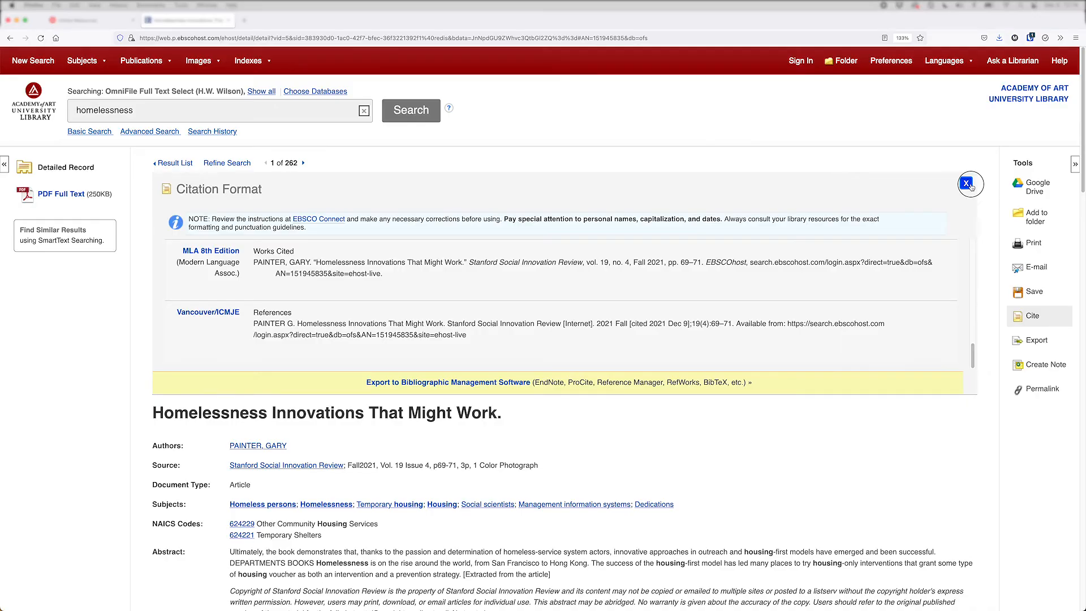
pyautogui.click(970, 184)
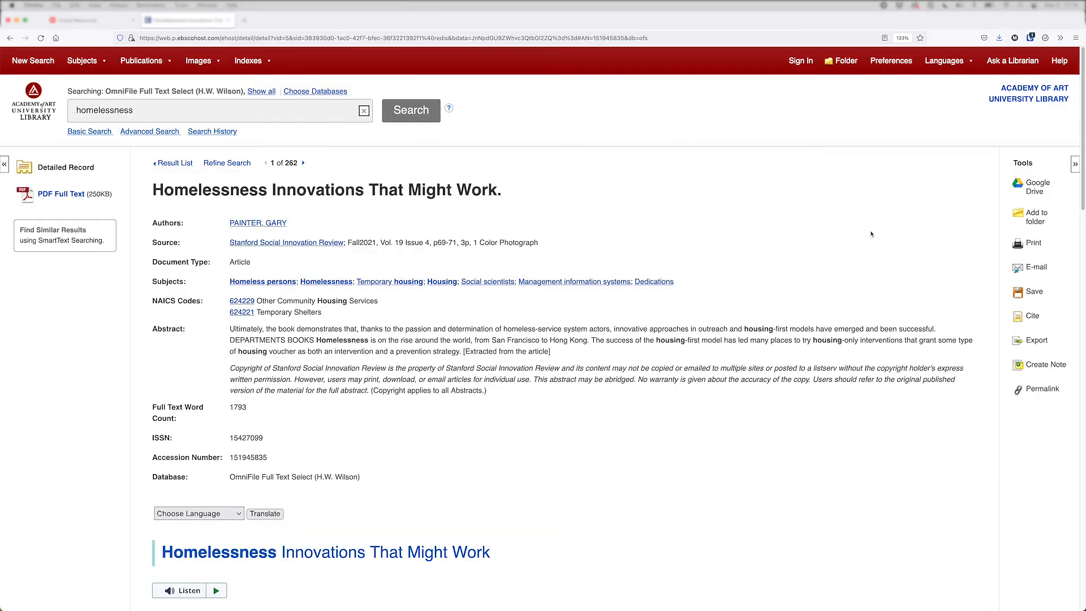
pyautogui.moveTo(61, 194)
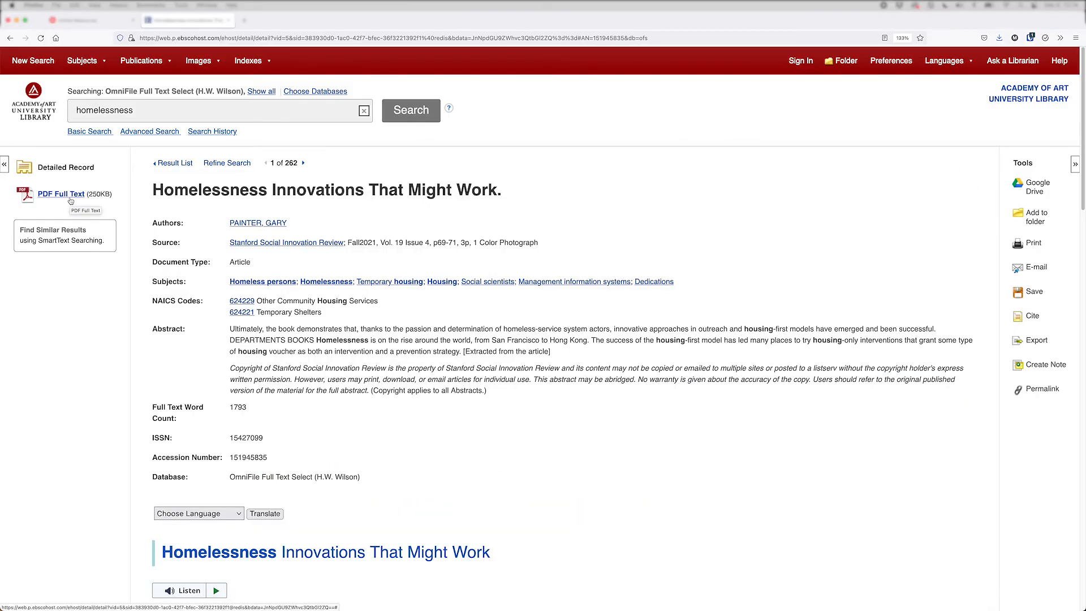
# View the article's PDF full text, paging forward and back once
pyautogui.click(61, 193)
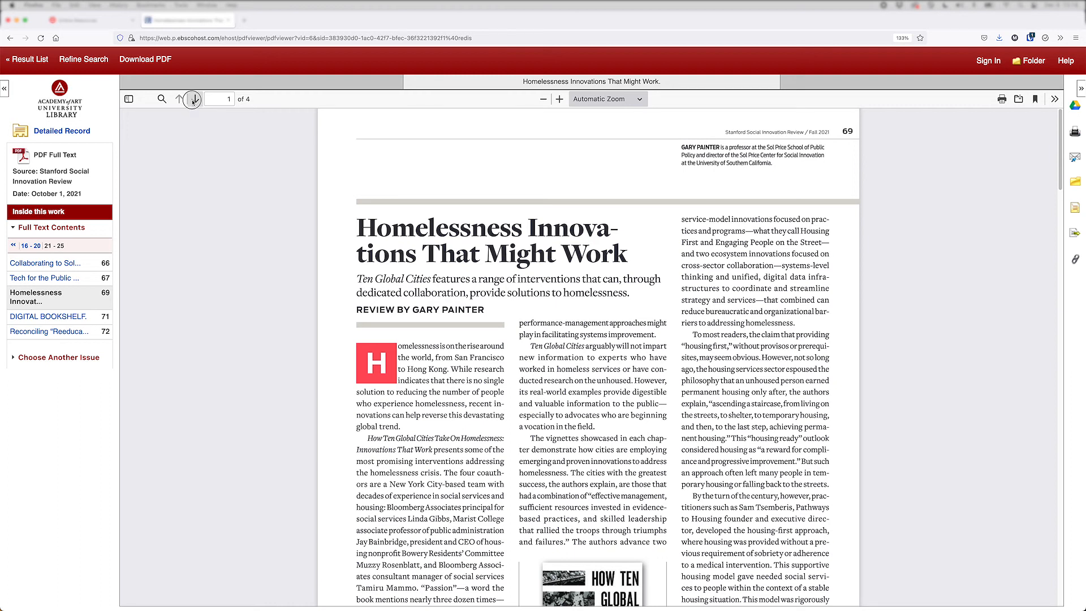
pyautogui.click(193, 99)
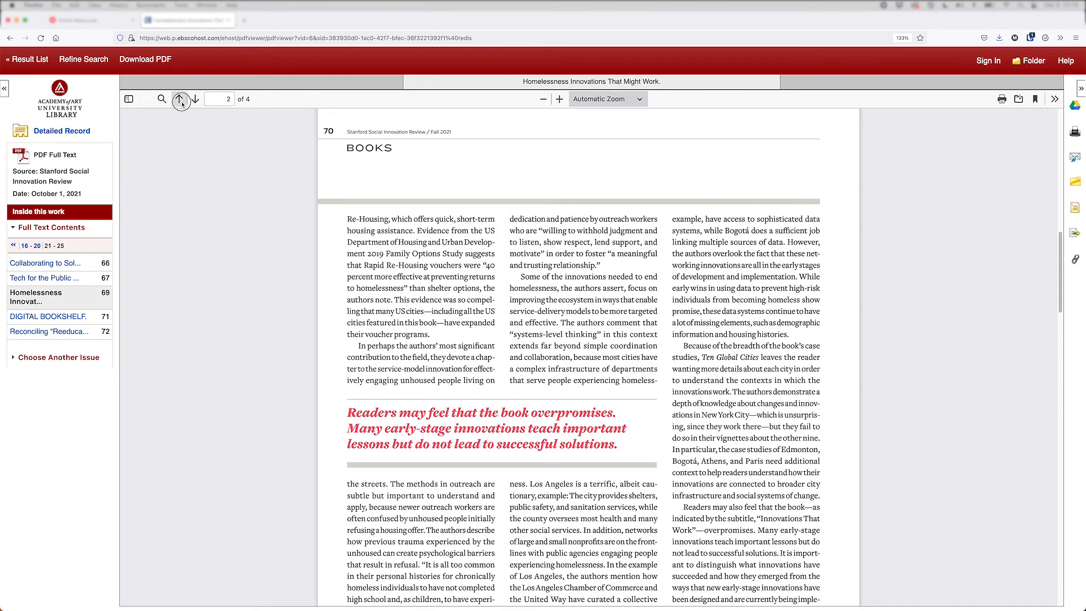
pyautogui.click(179, 98)
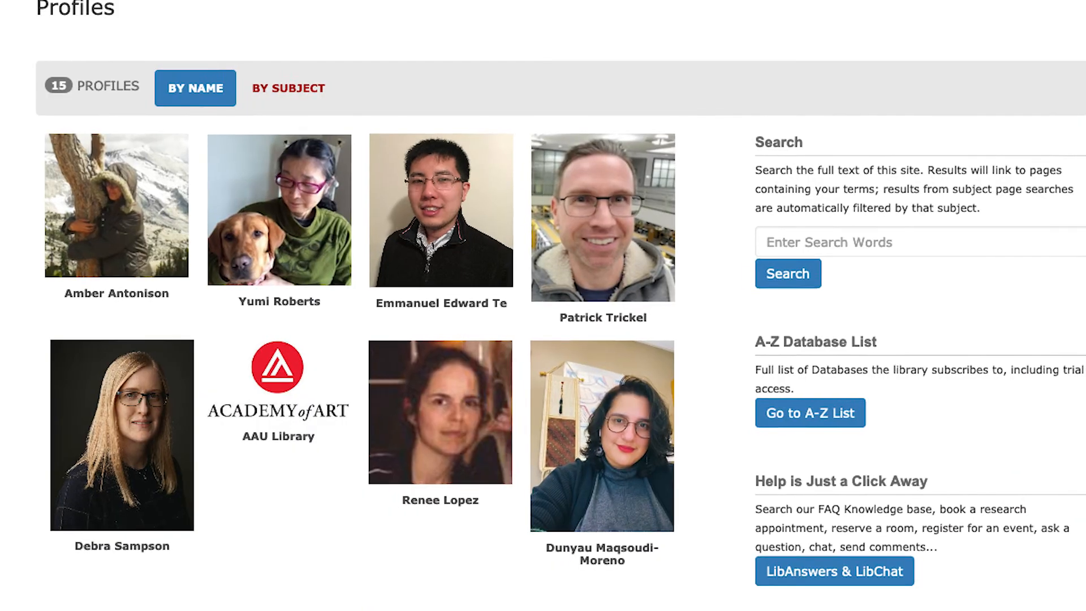
# Scroll the librarian Profiles page listing 15 profiles by name
pyautogui.scroll(3)
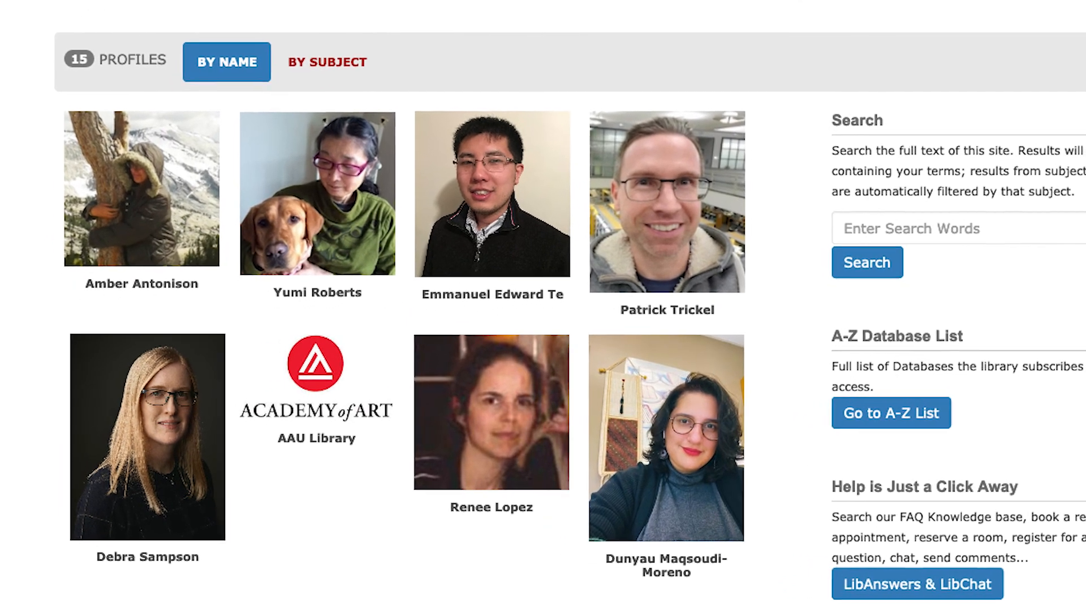